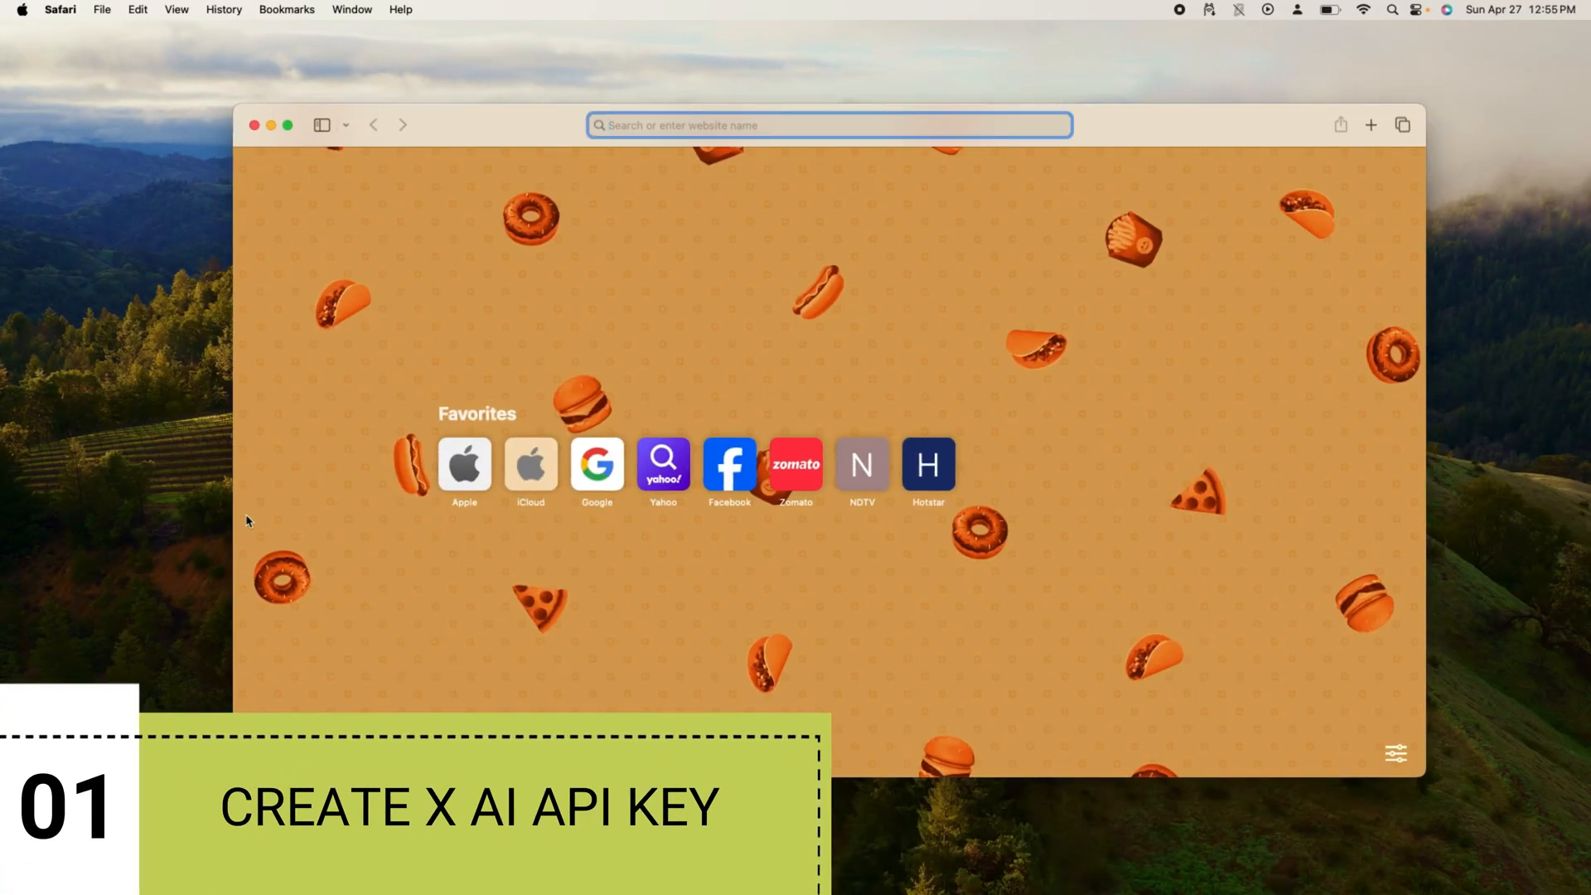
Search Safari for 'XAI API' from the address bar.
left_click(288, 125)
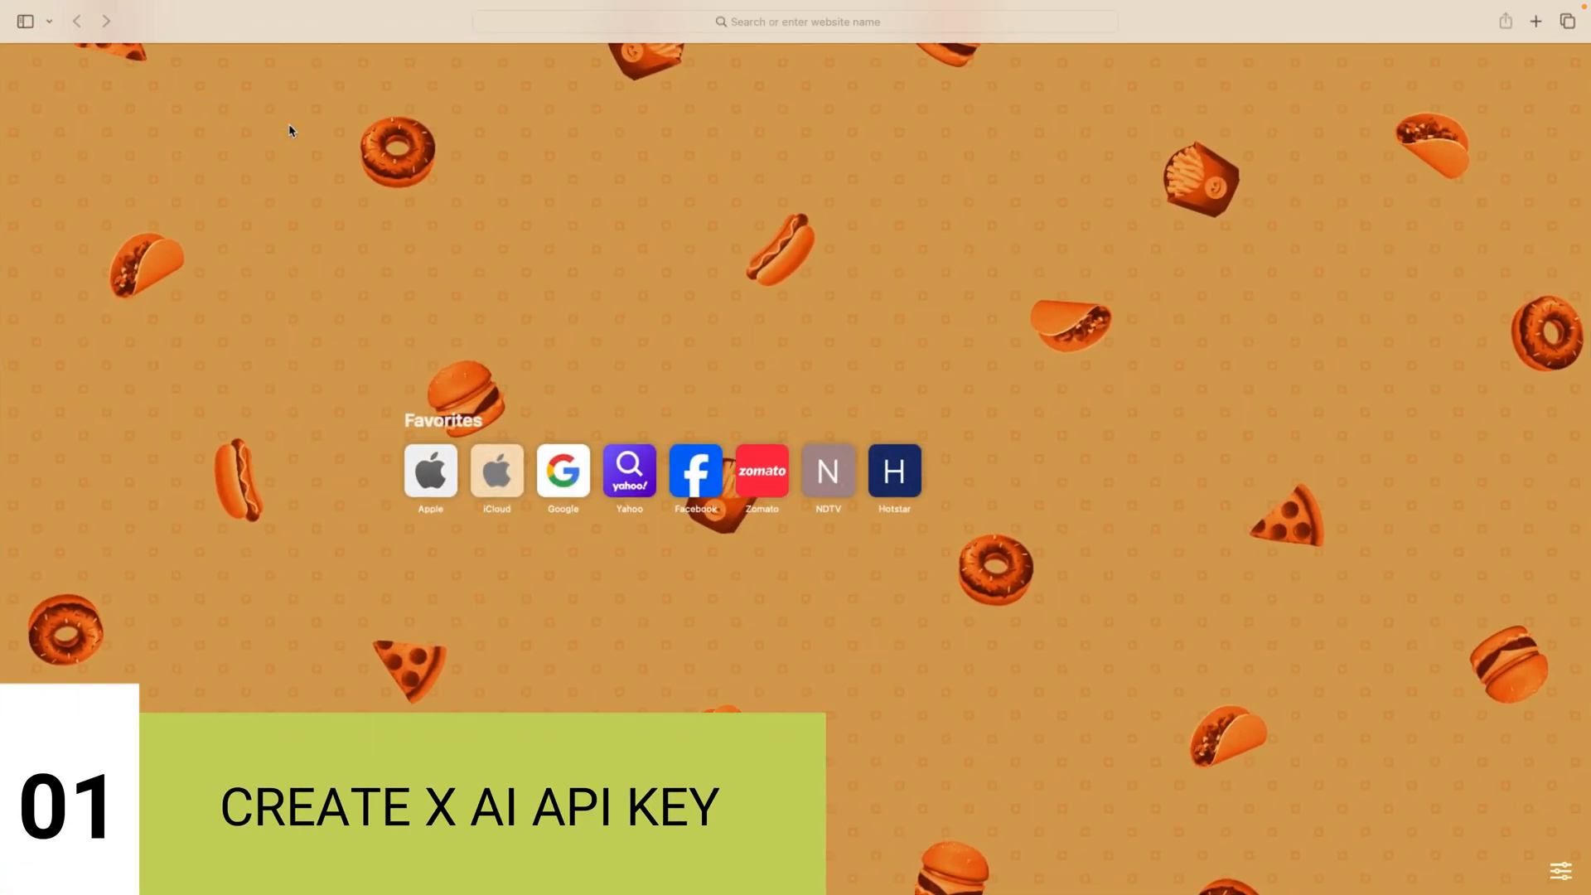
type("XAI")
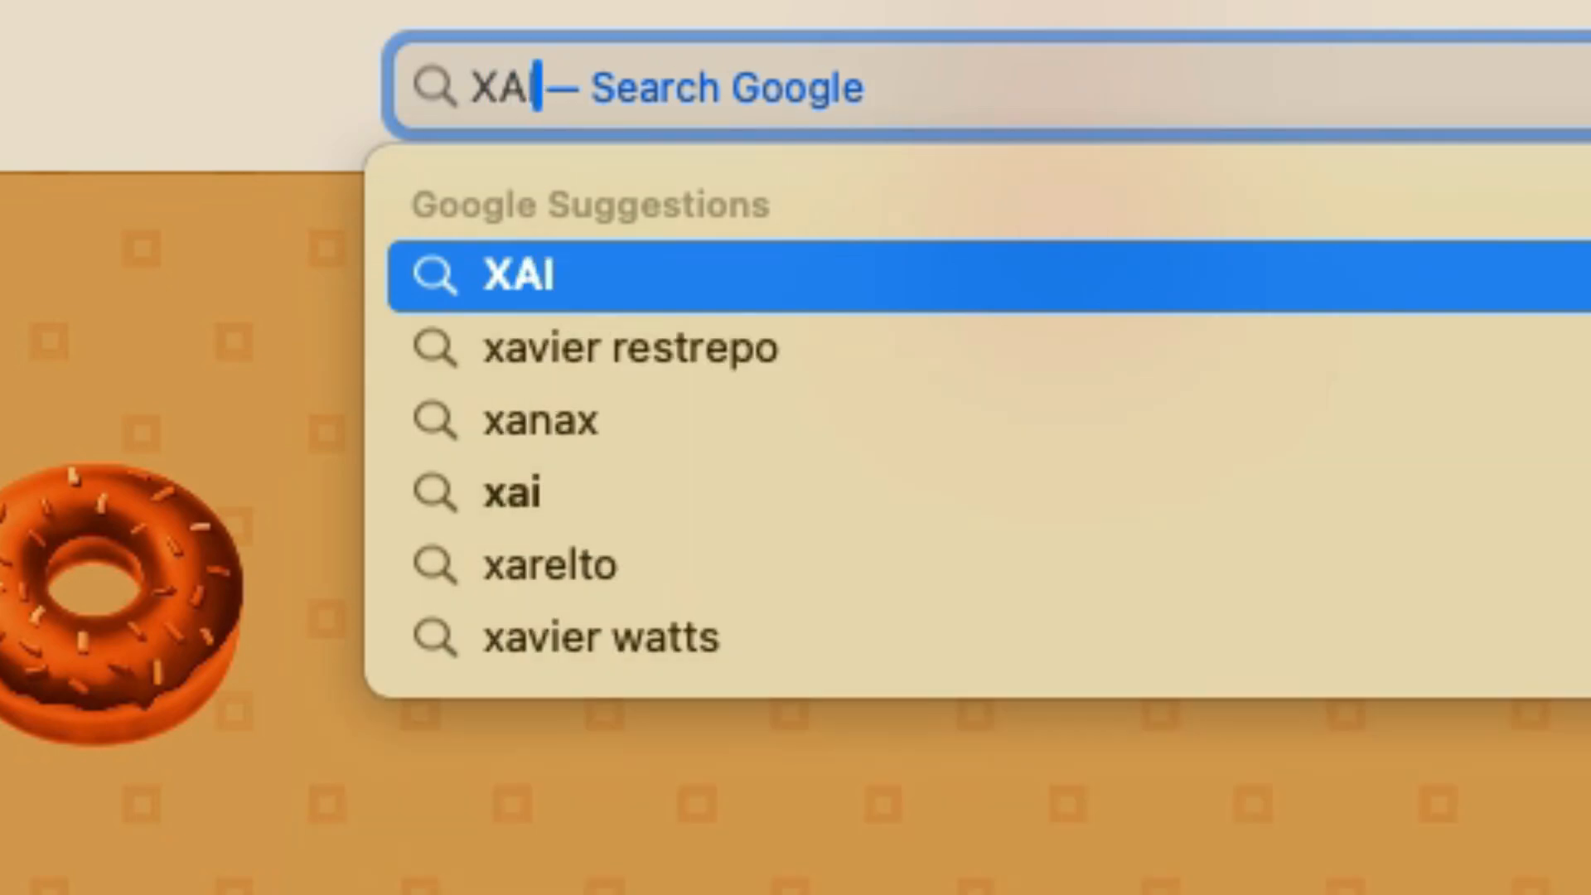
type("API")
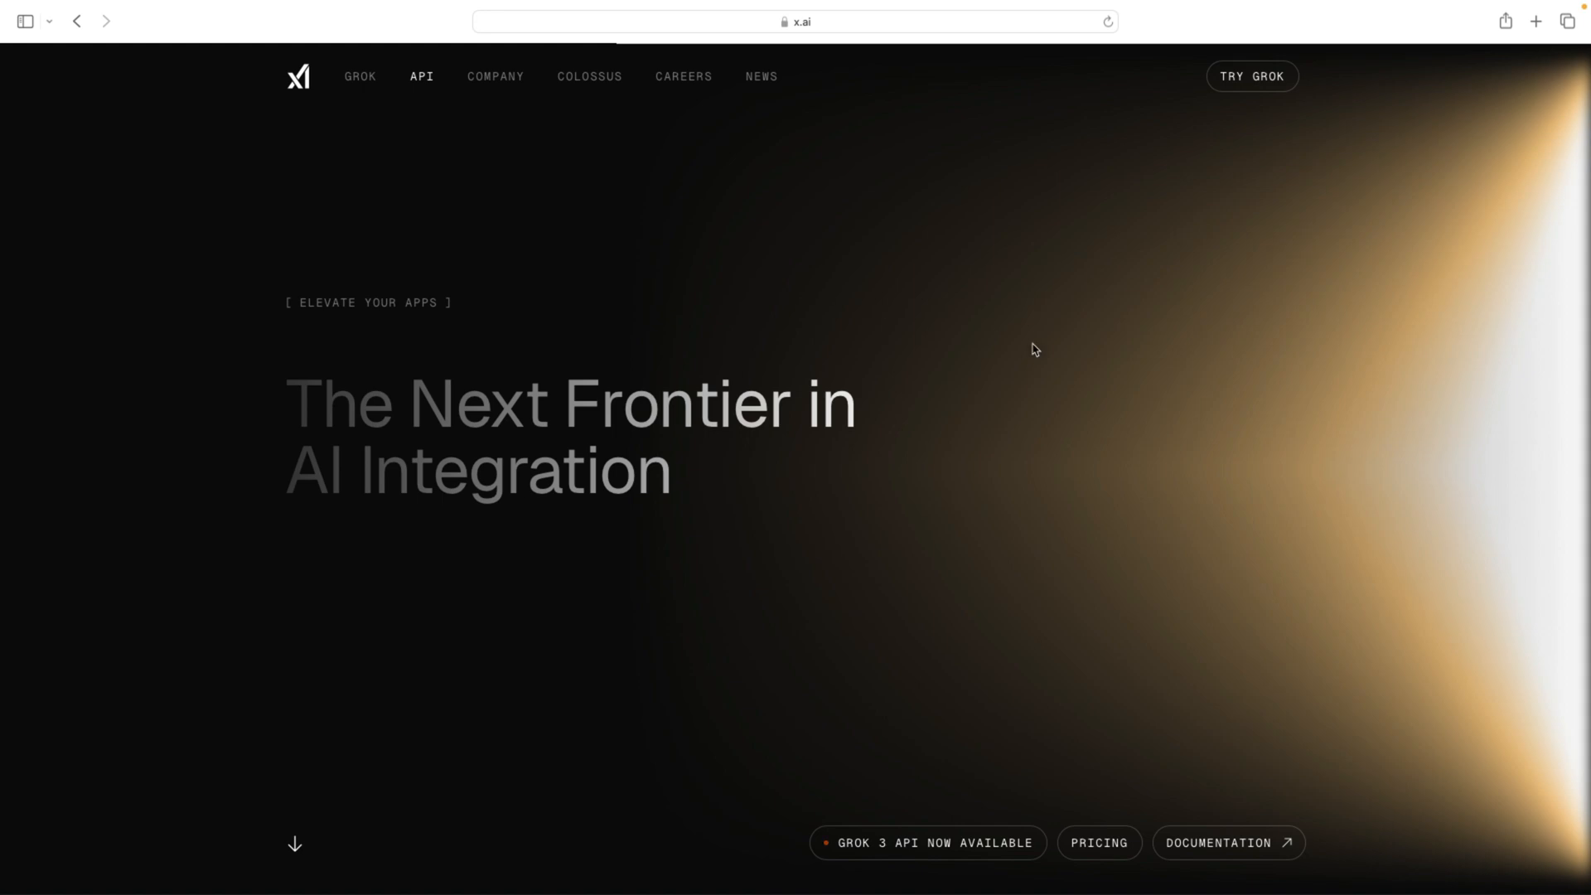
Scroll the x.ai API page past Capabilities, Quickstart and the Grok 3 section.
scroll("down", 3)
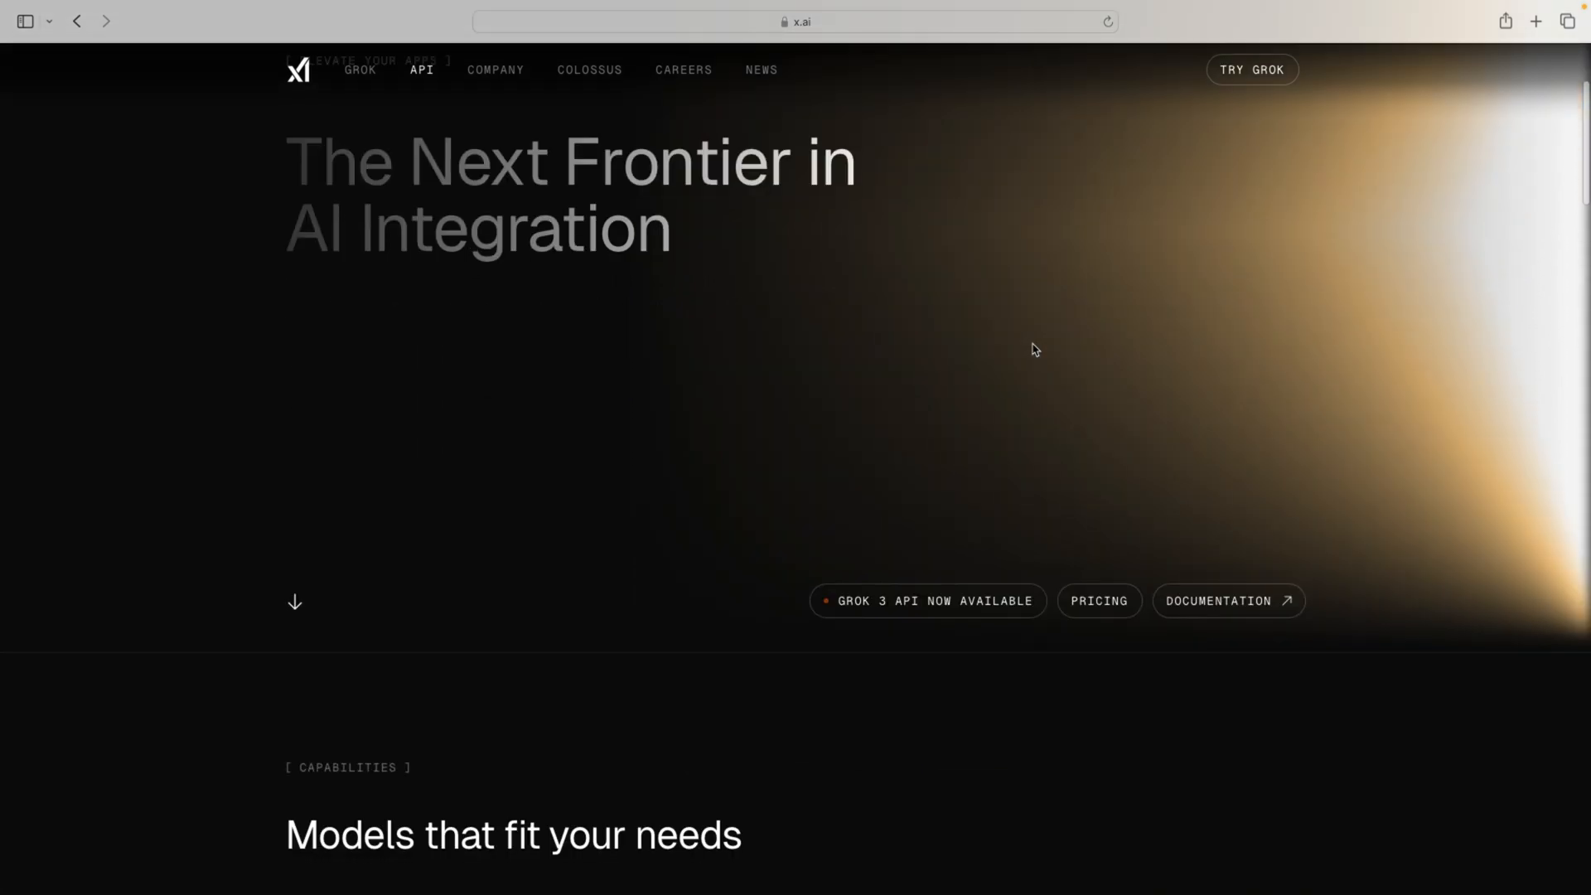
scroll("down", 3)
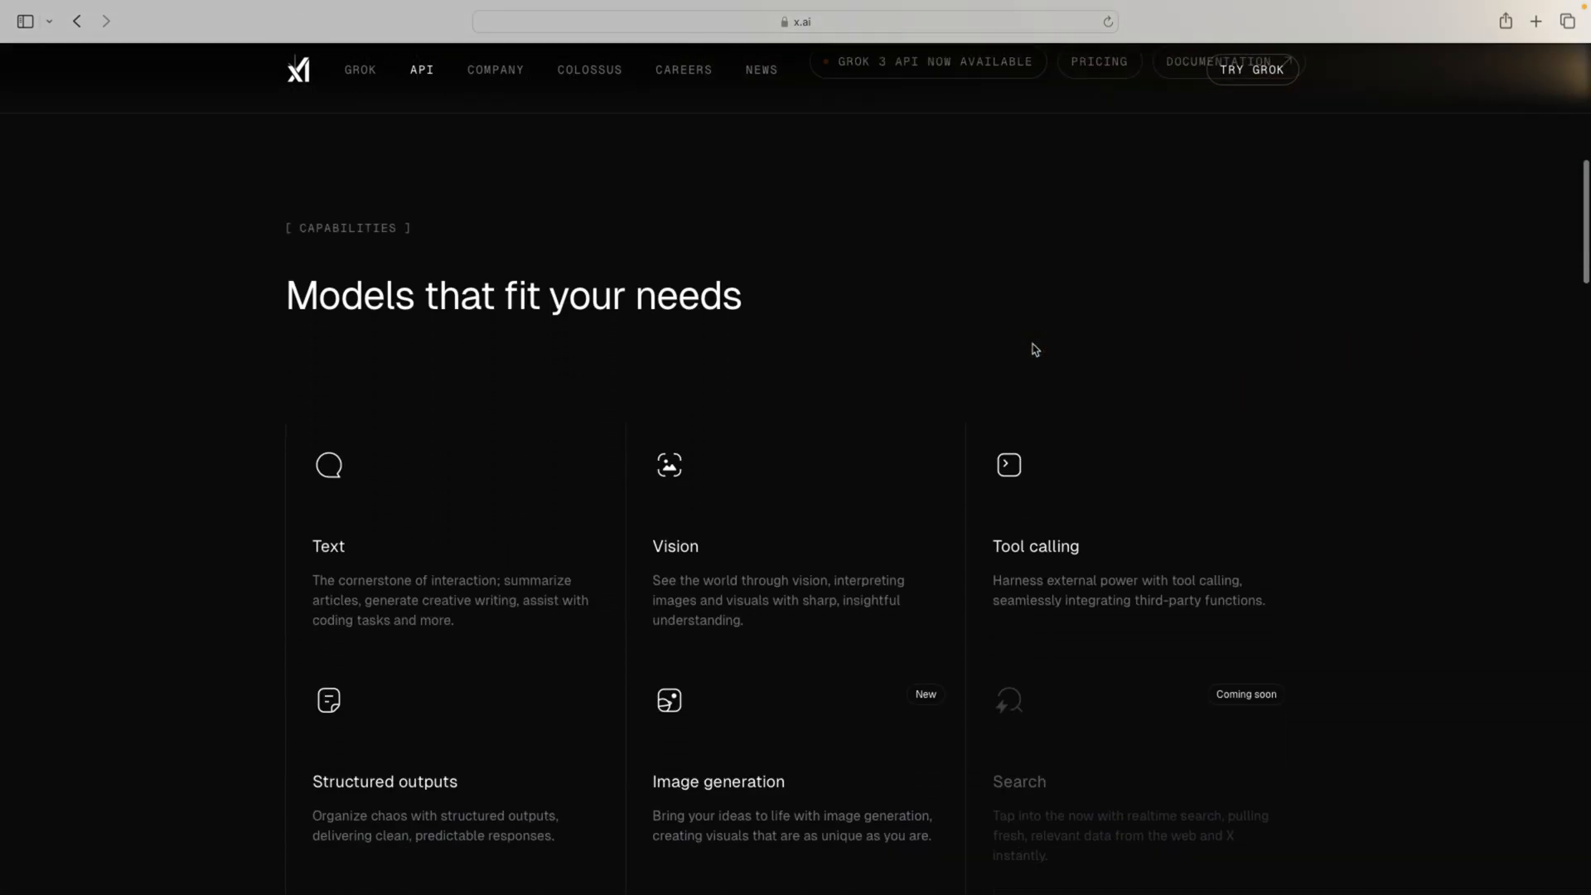
scroll("down", 3)
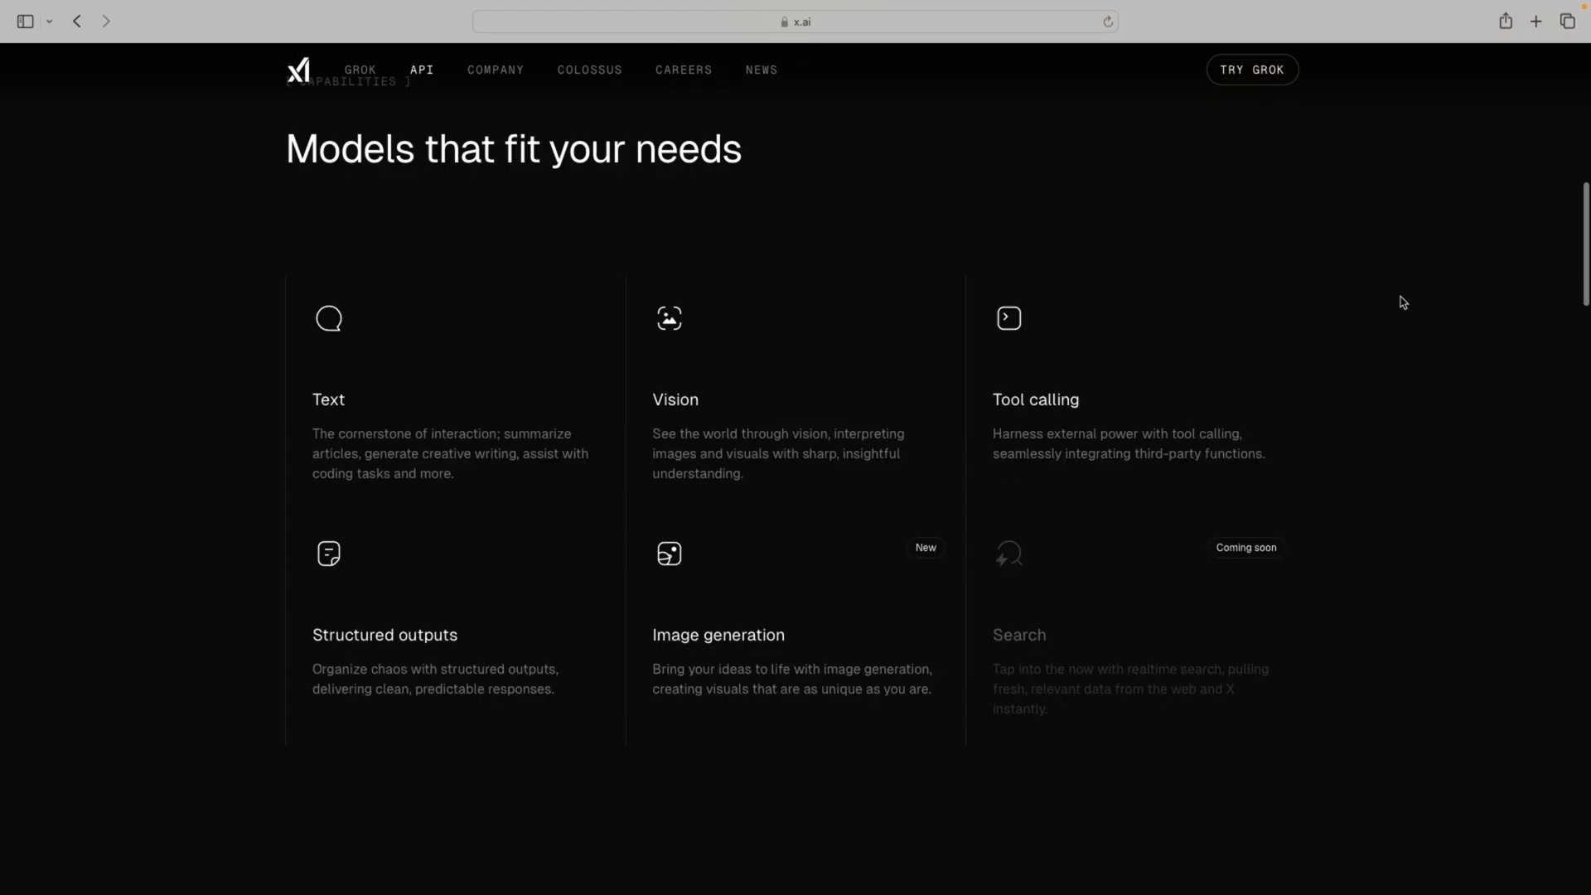
scroll("down", 3)
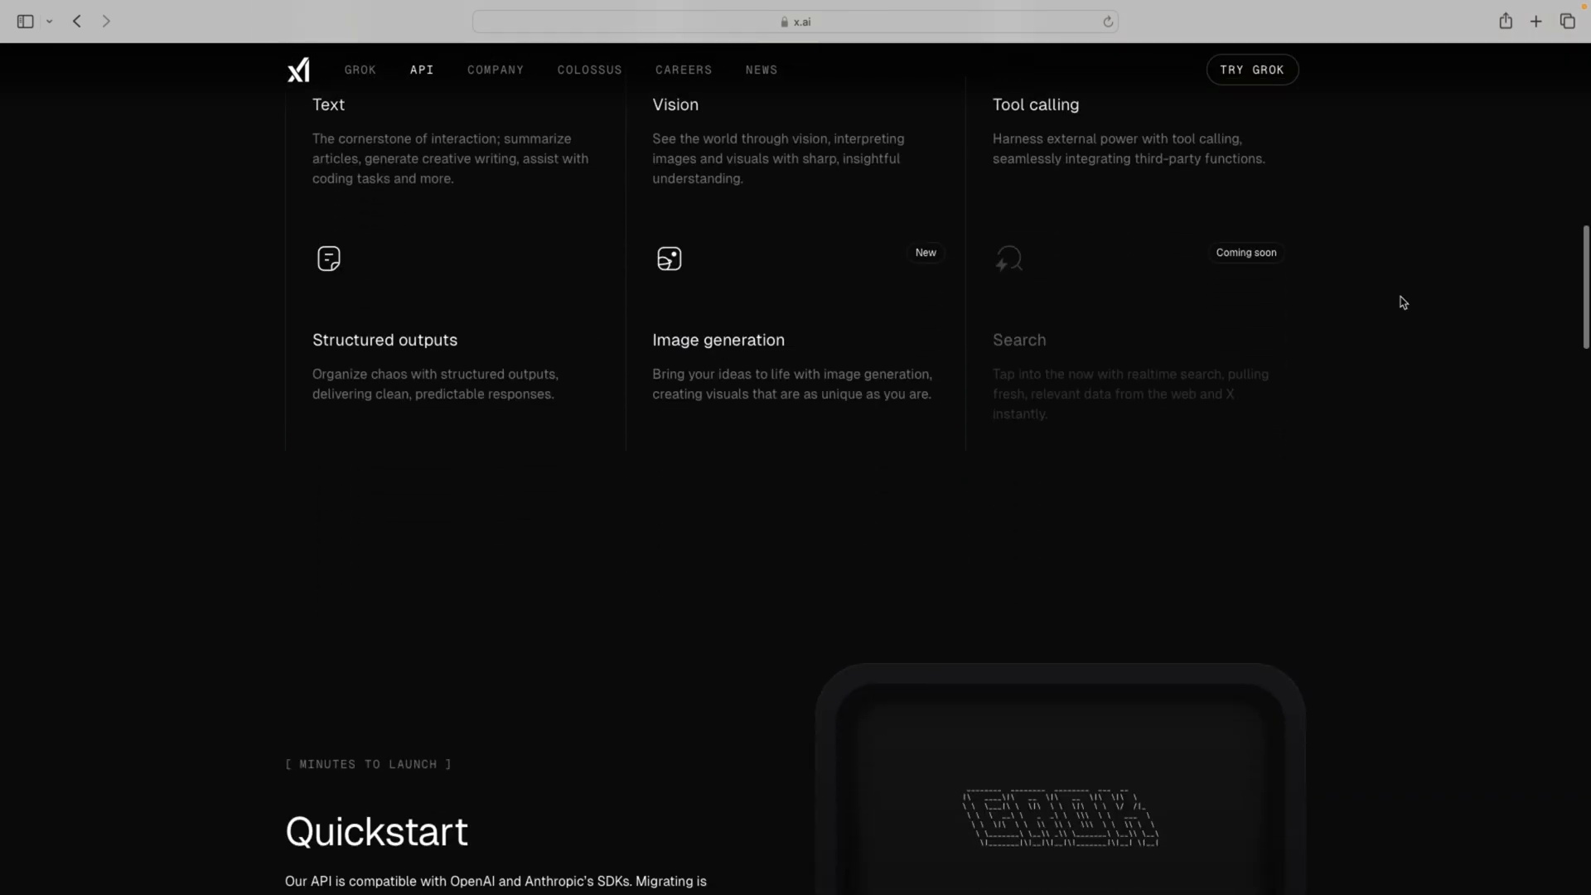
scroll("down", 3)
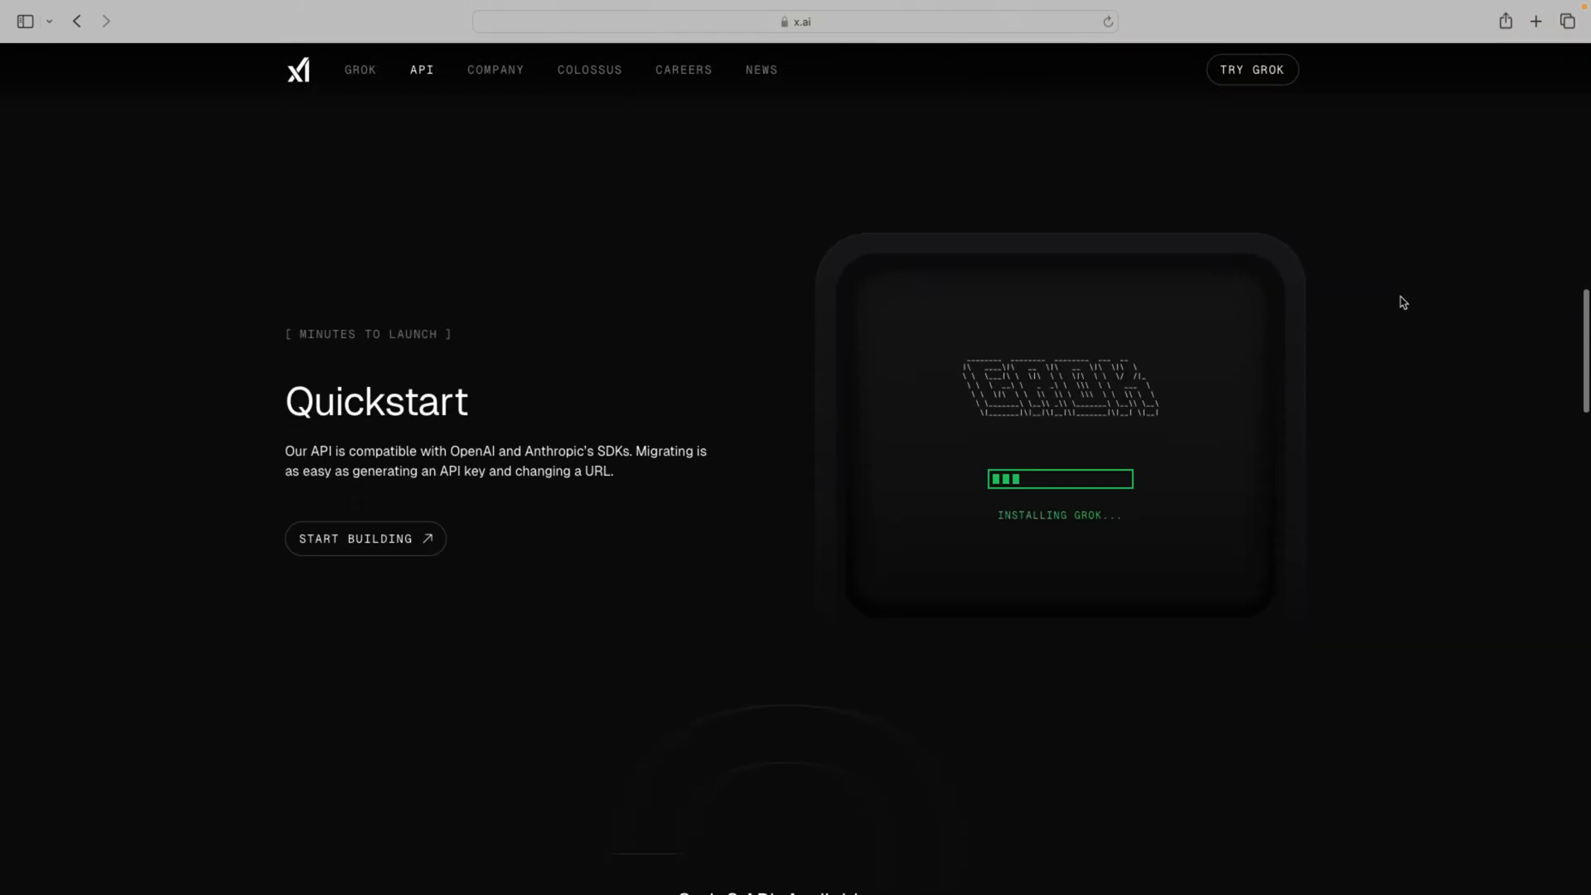
scroll("down", 3)
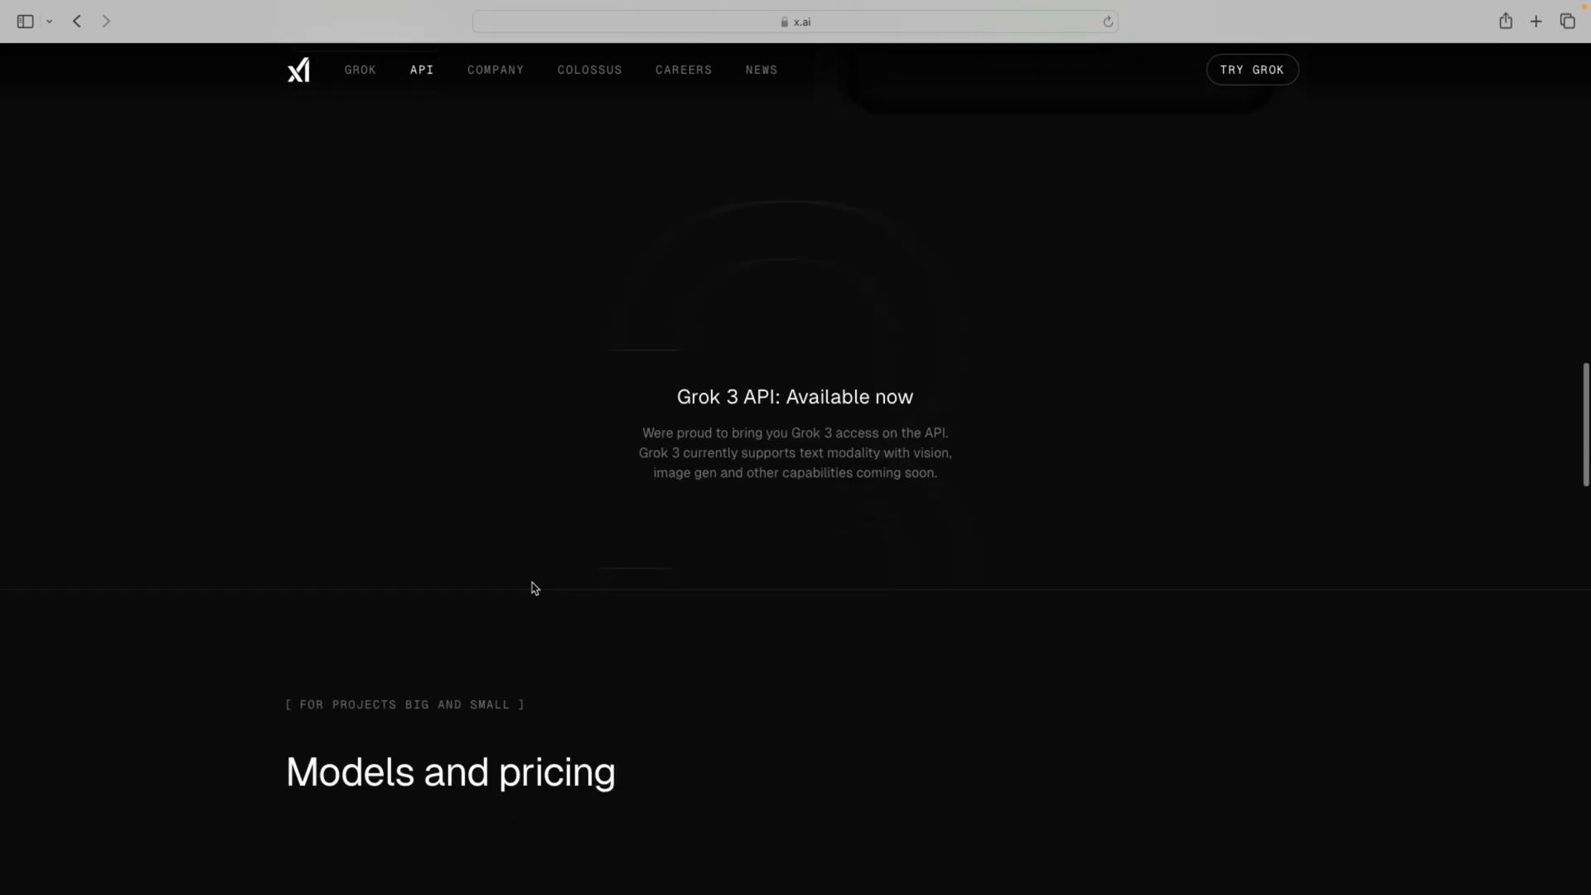
scroll("down", 3)
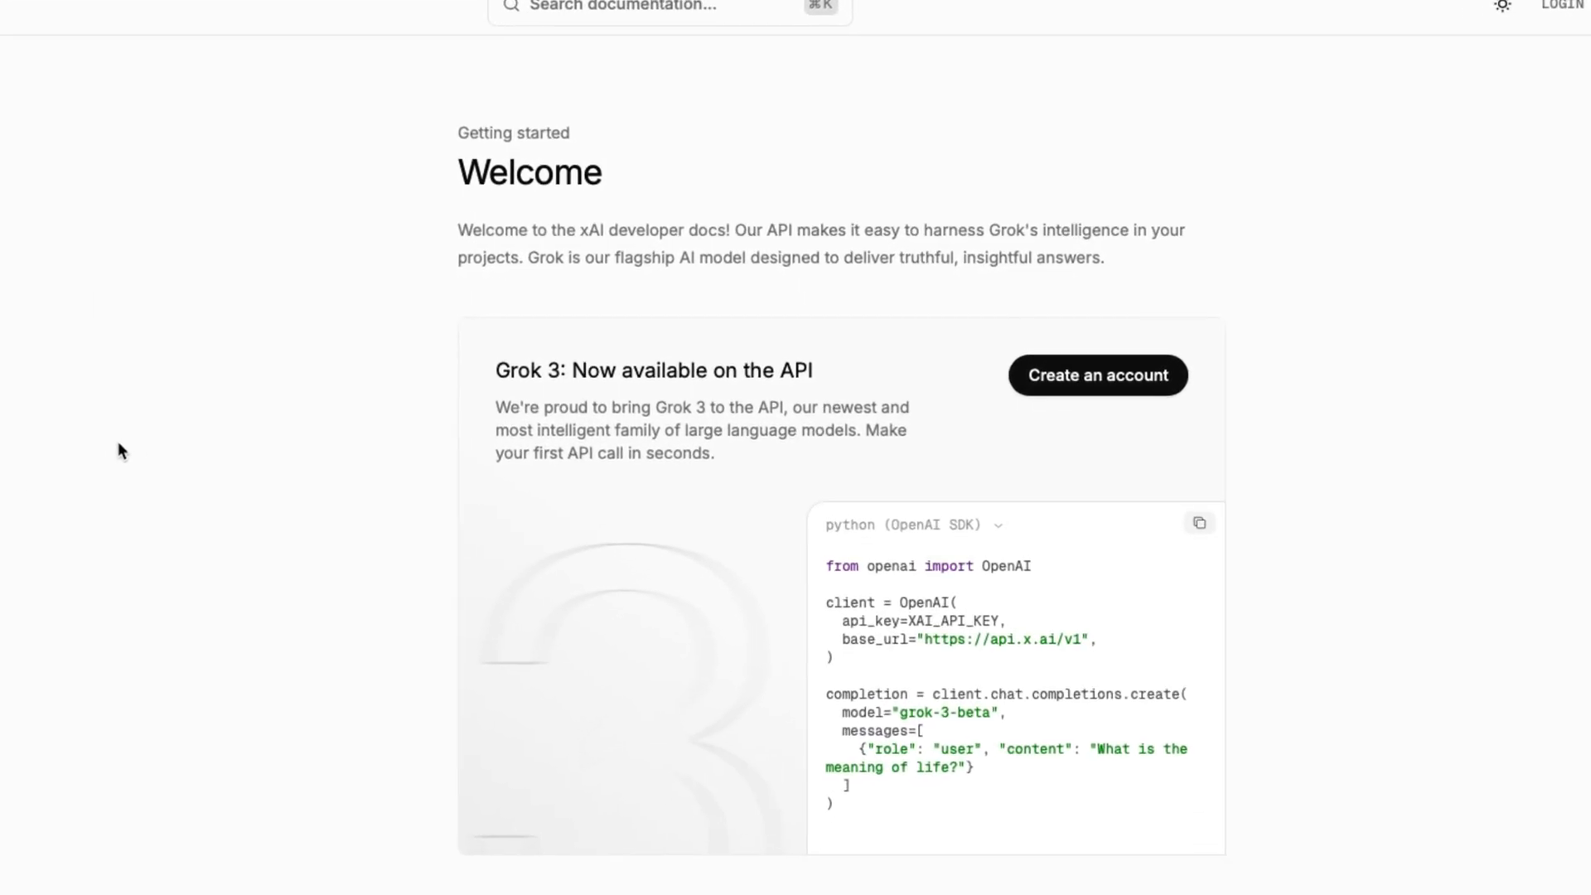
Create an xAI developer account and open the team's billing setup.
scroll("down", 3)
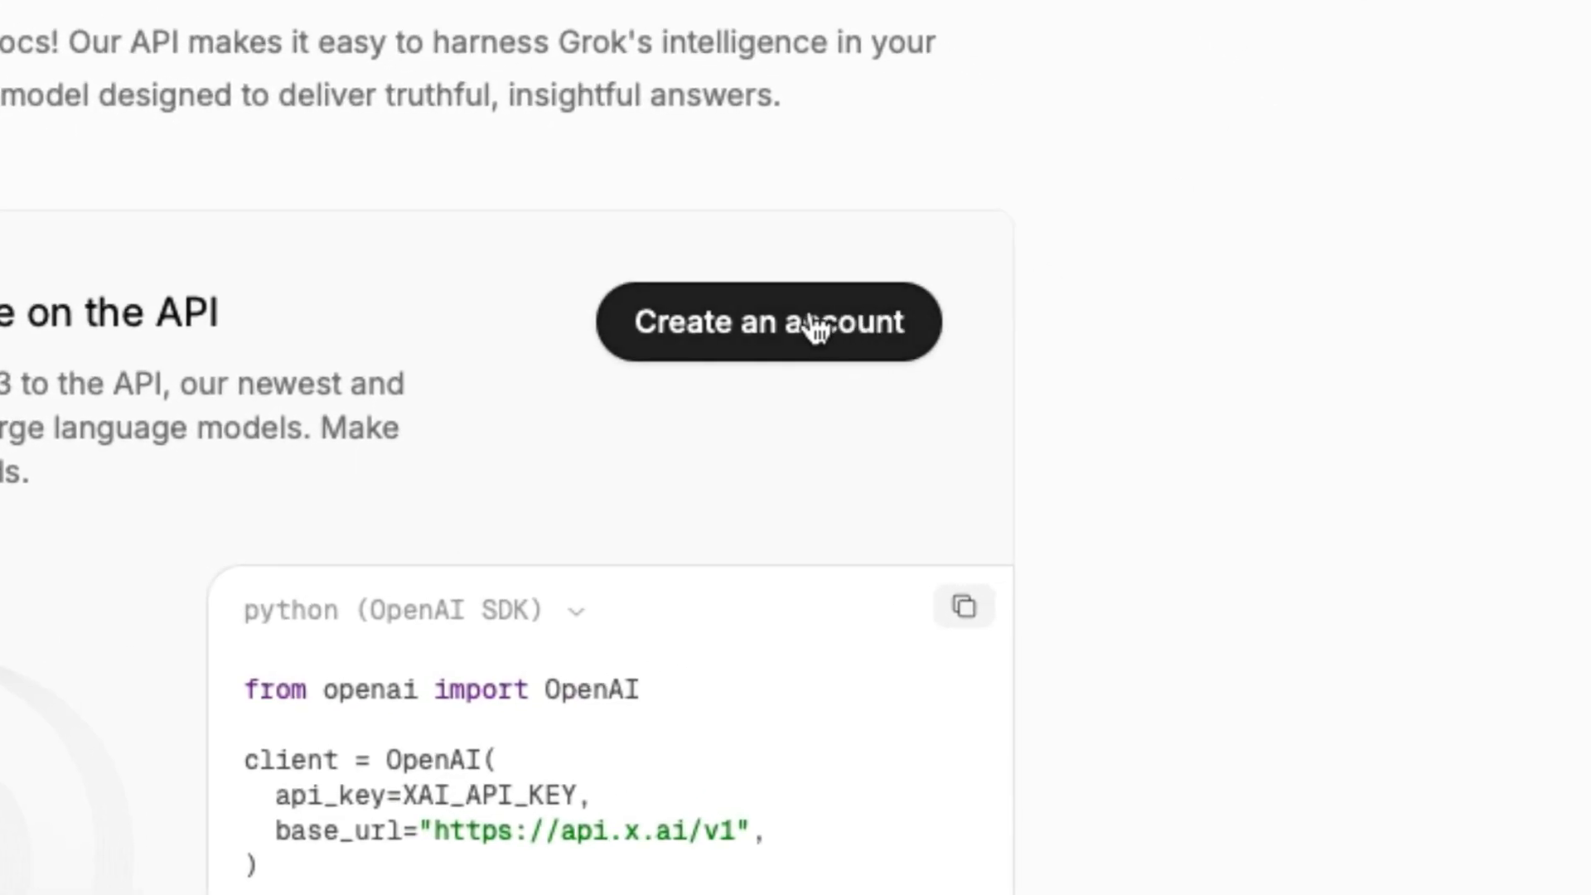
left_click(768, 322)
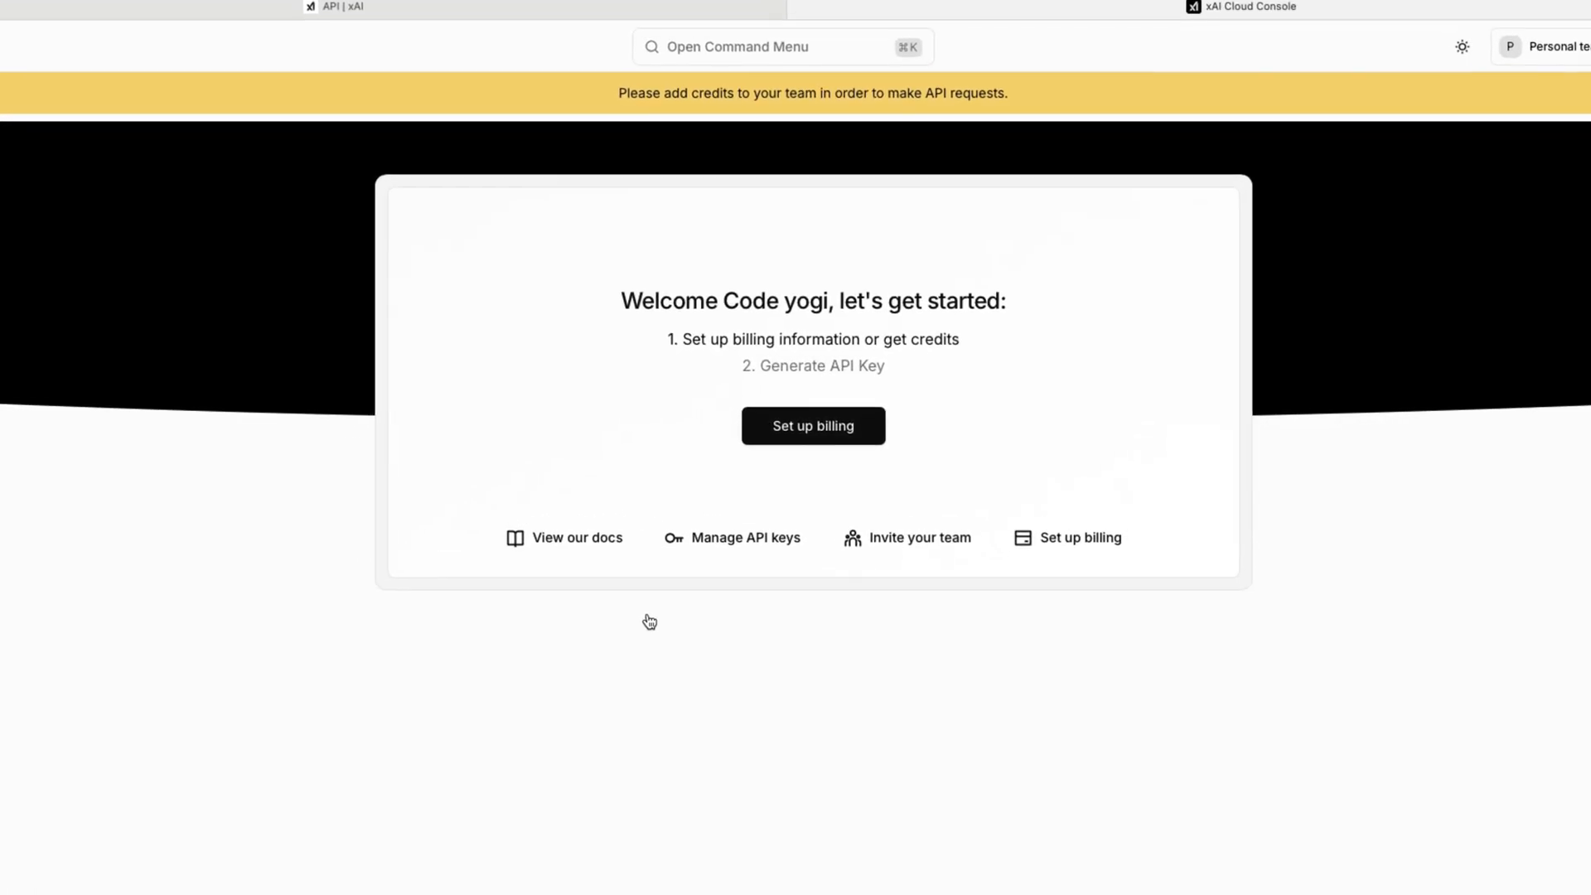
scroll("down", 3)
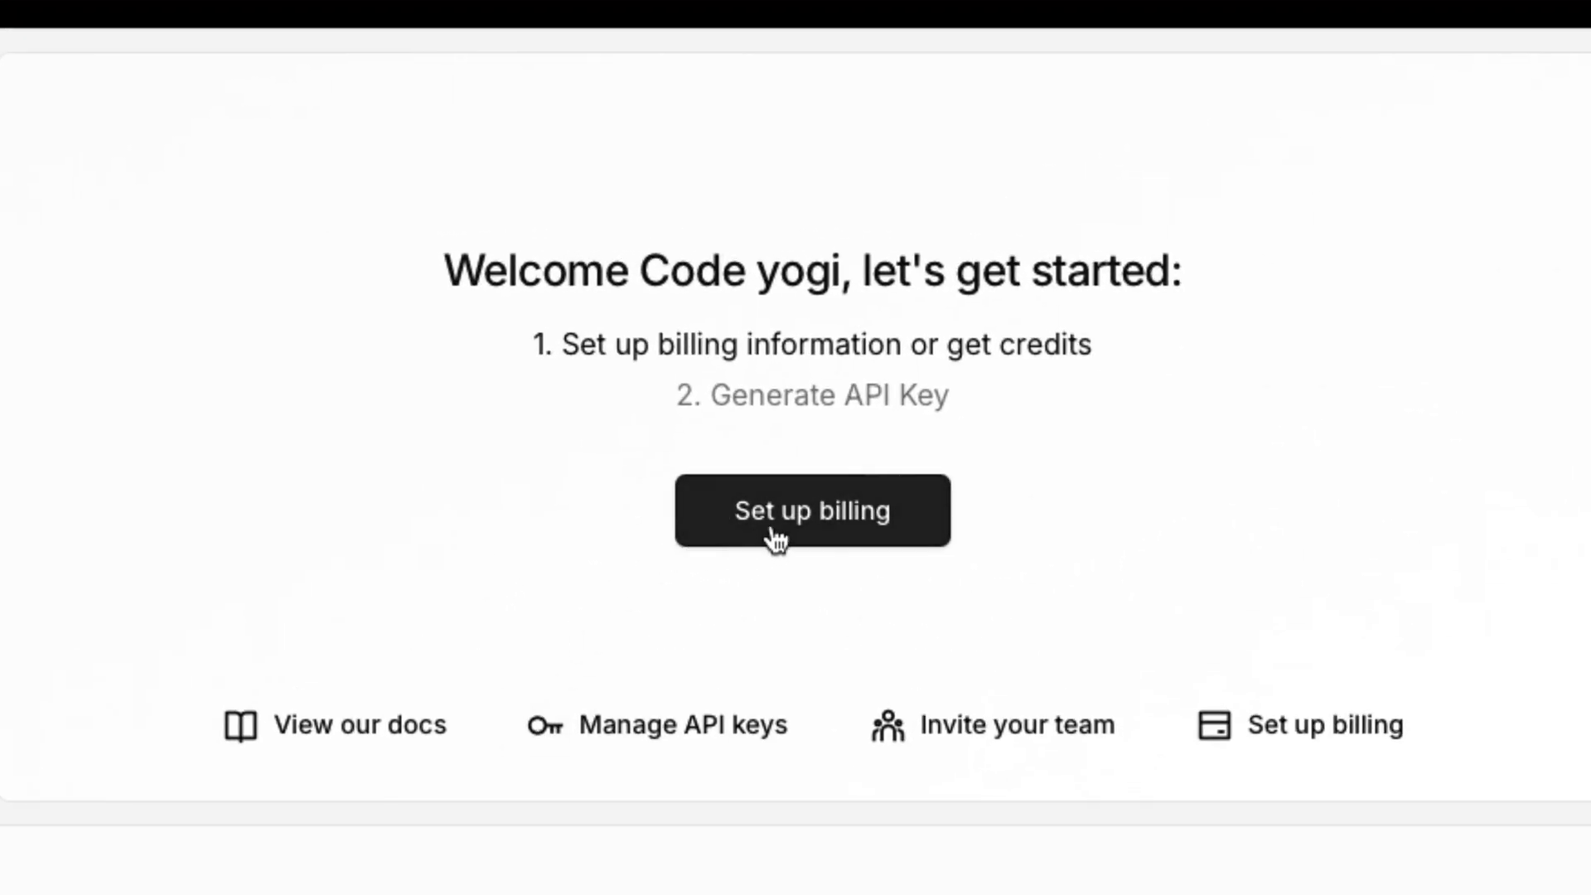
left_click(810, 510)
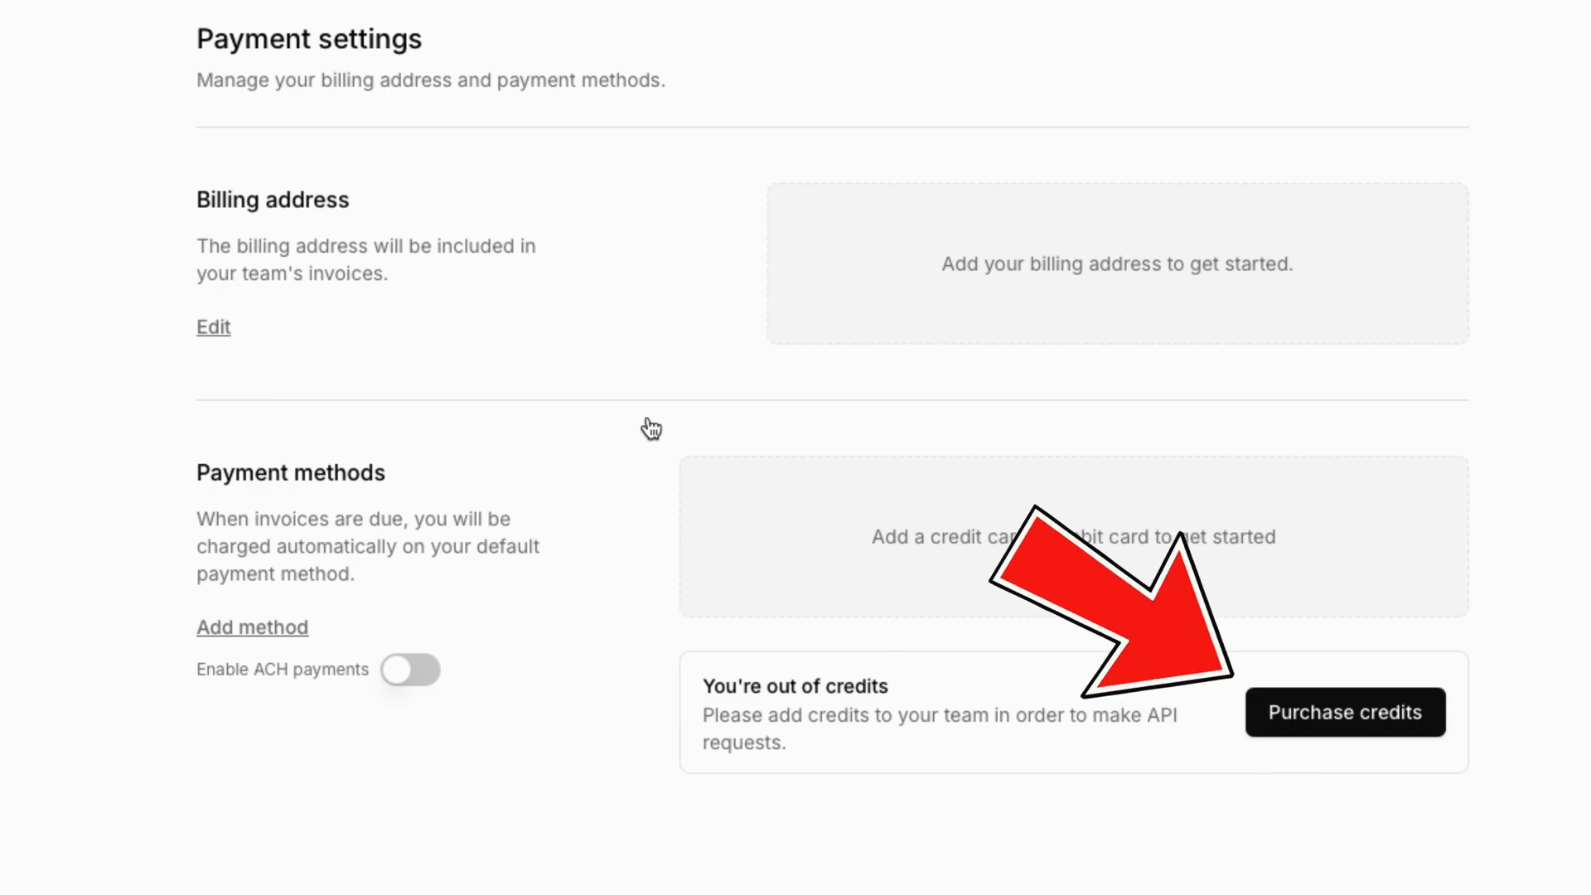
mouse_move(251, 353)
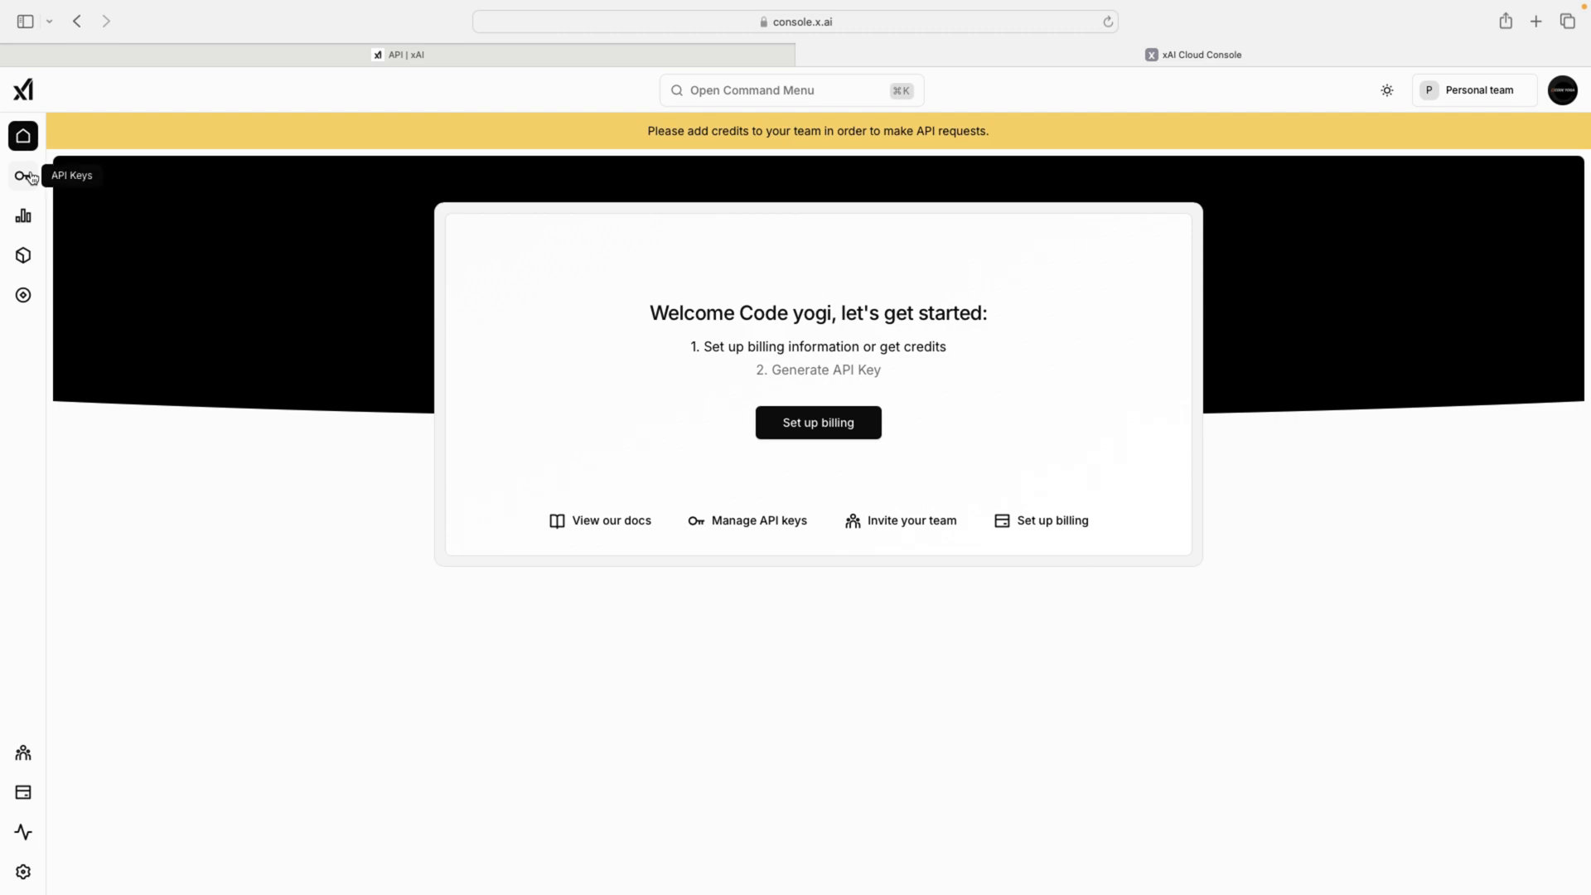
mouse_move(126, 274)
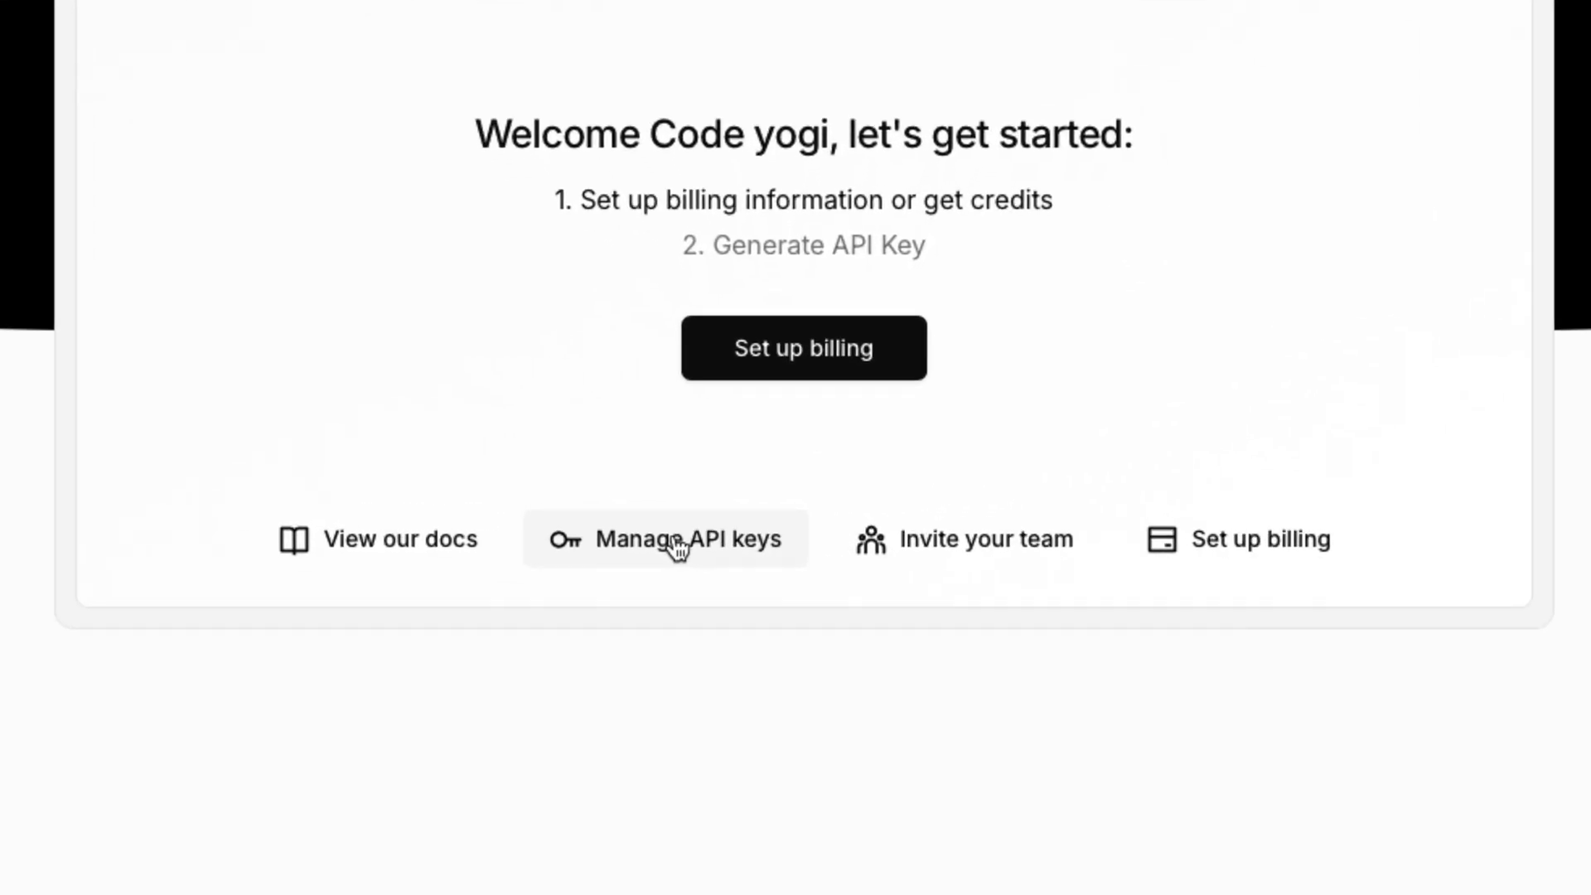
Save a new API key named 'Tutorial' with all endpoints and models enabled.
left_click(664, 538)
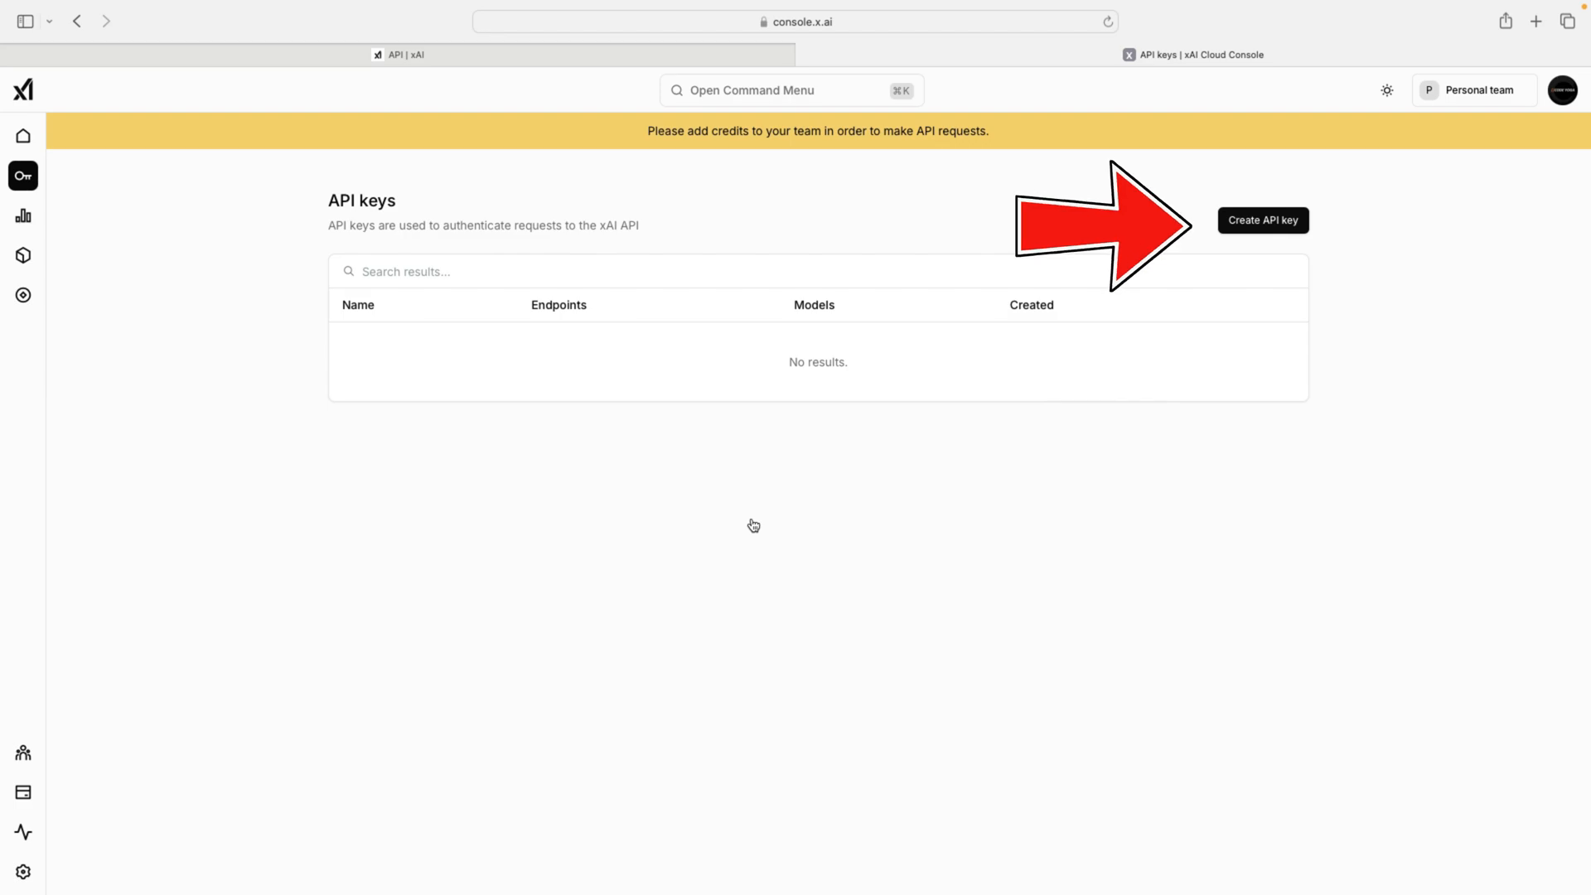
left_click(1262, 221)
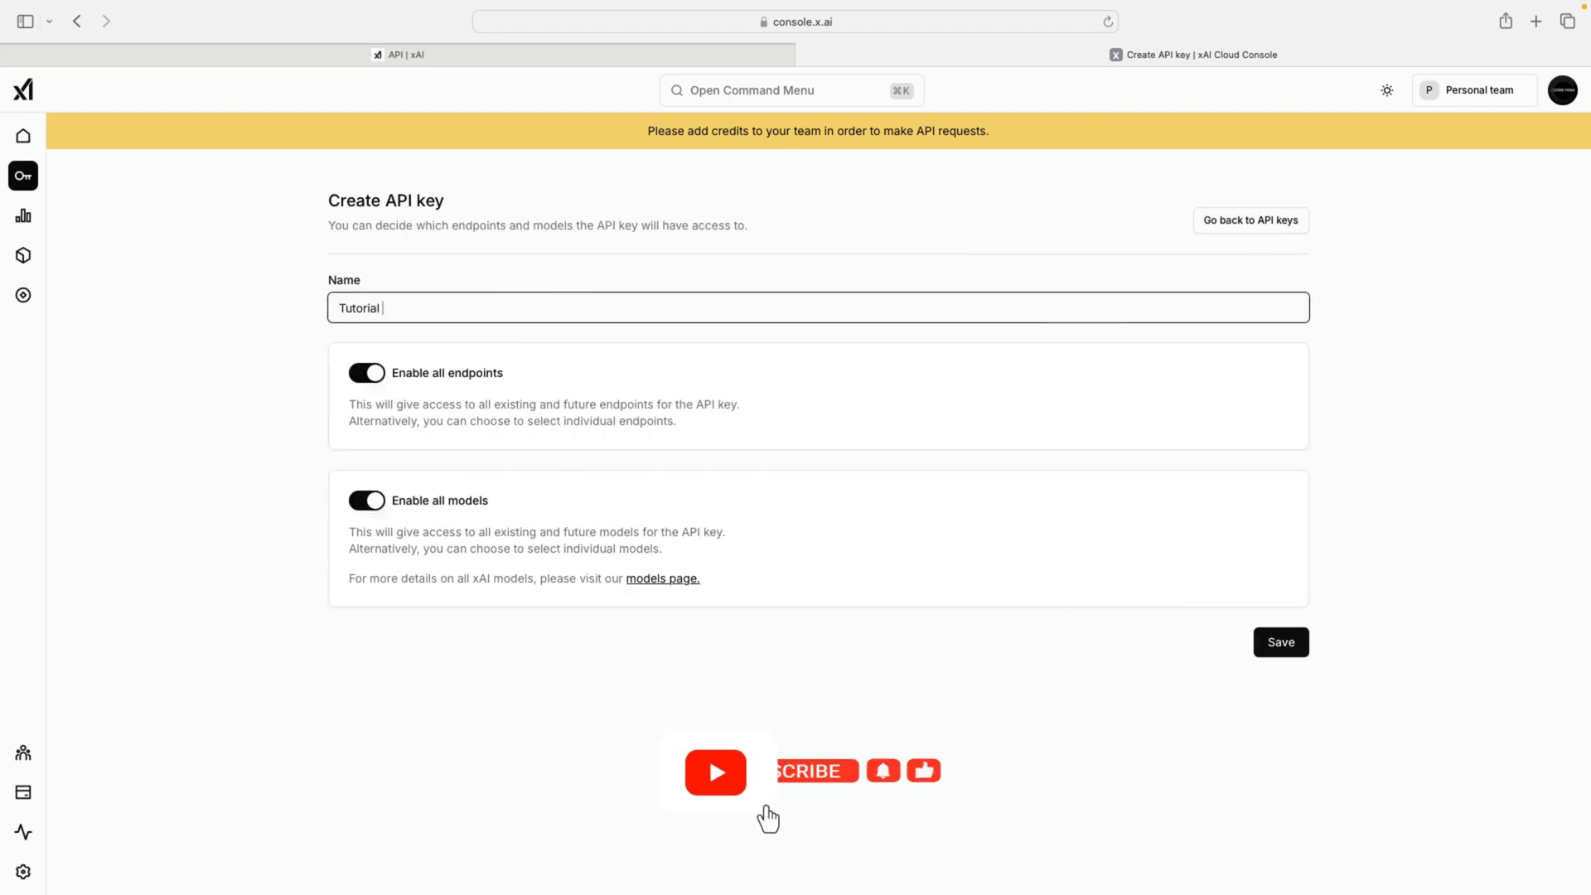
left_click(1280, 641)
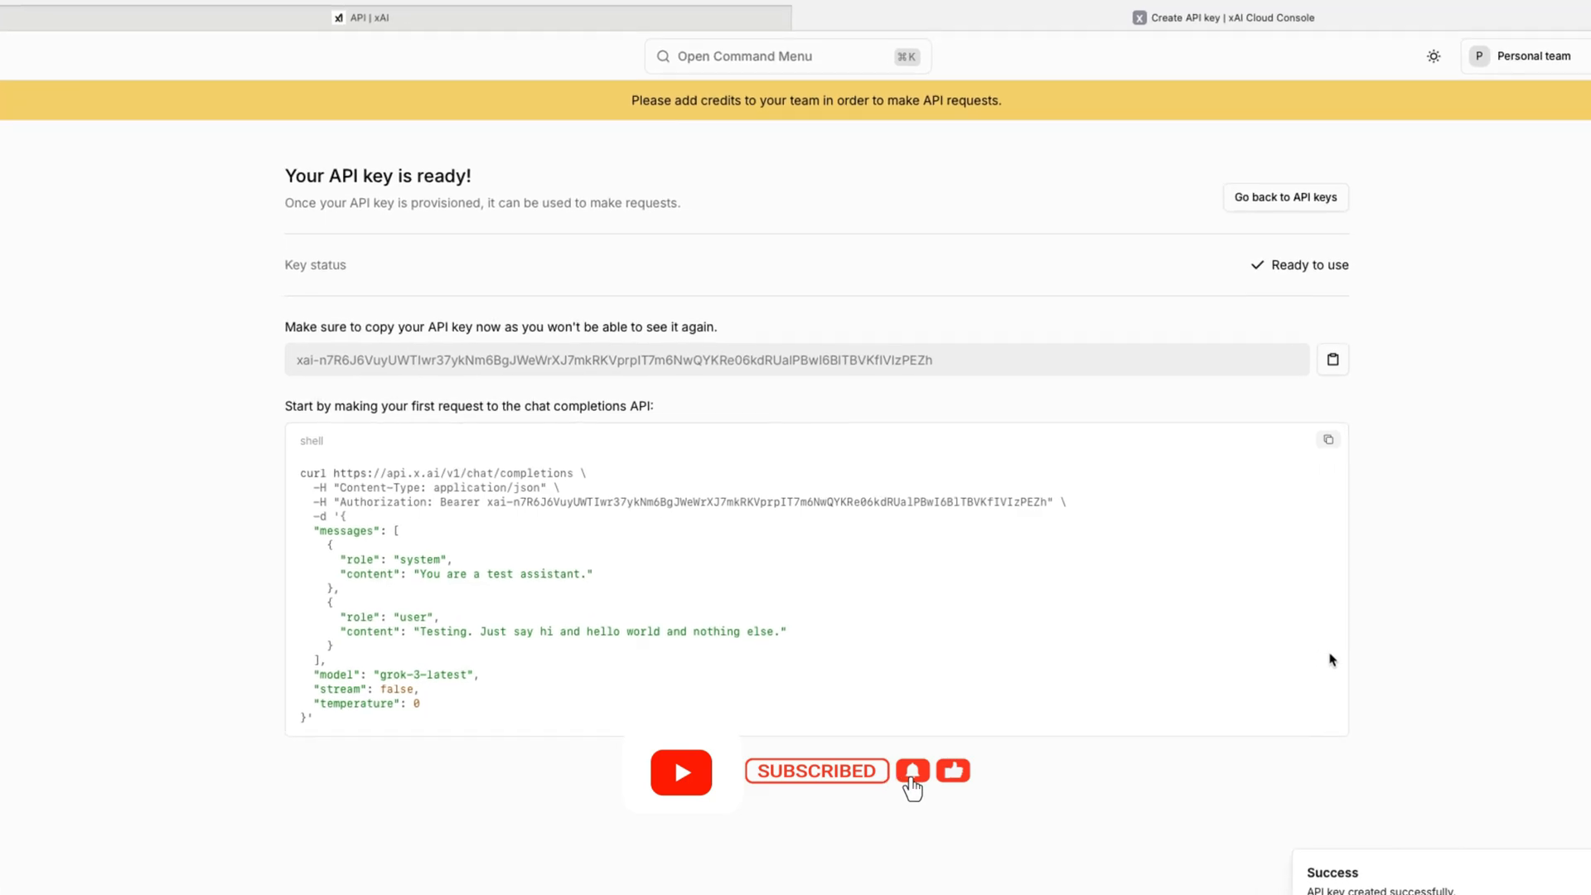
scroll("down", 3)
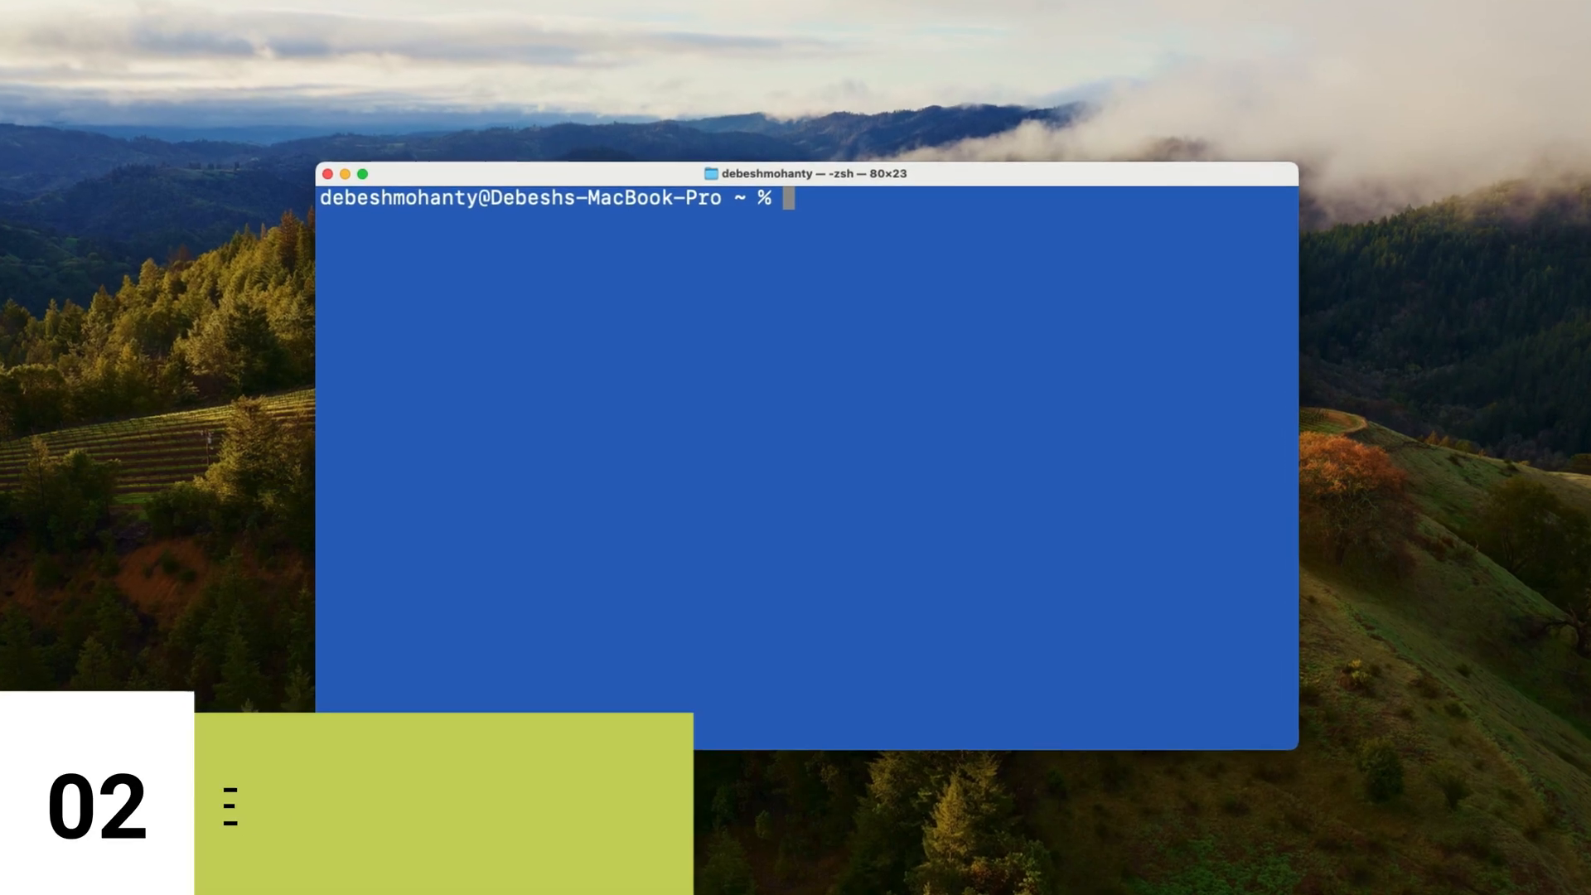
Run 'pip3 install openai' at the zsh prompt.
type("pip3 ins")
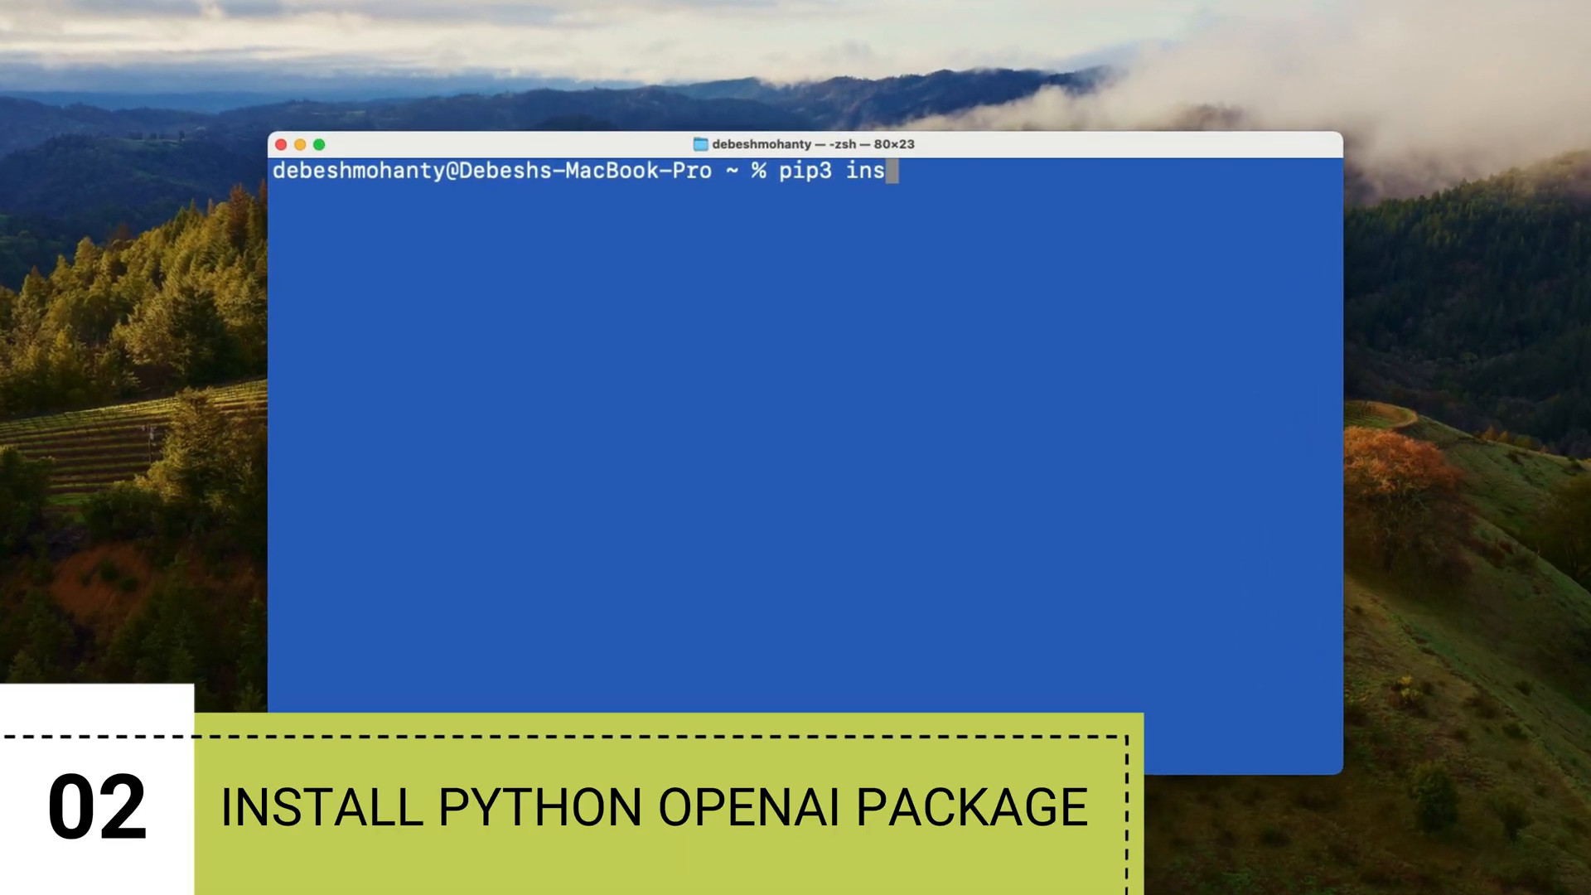
type("tall openai")
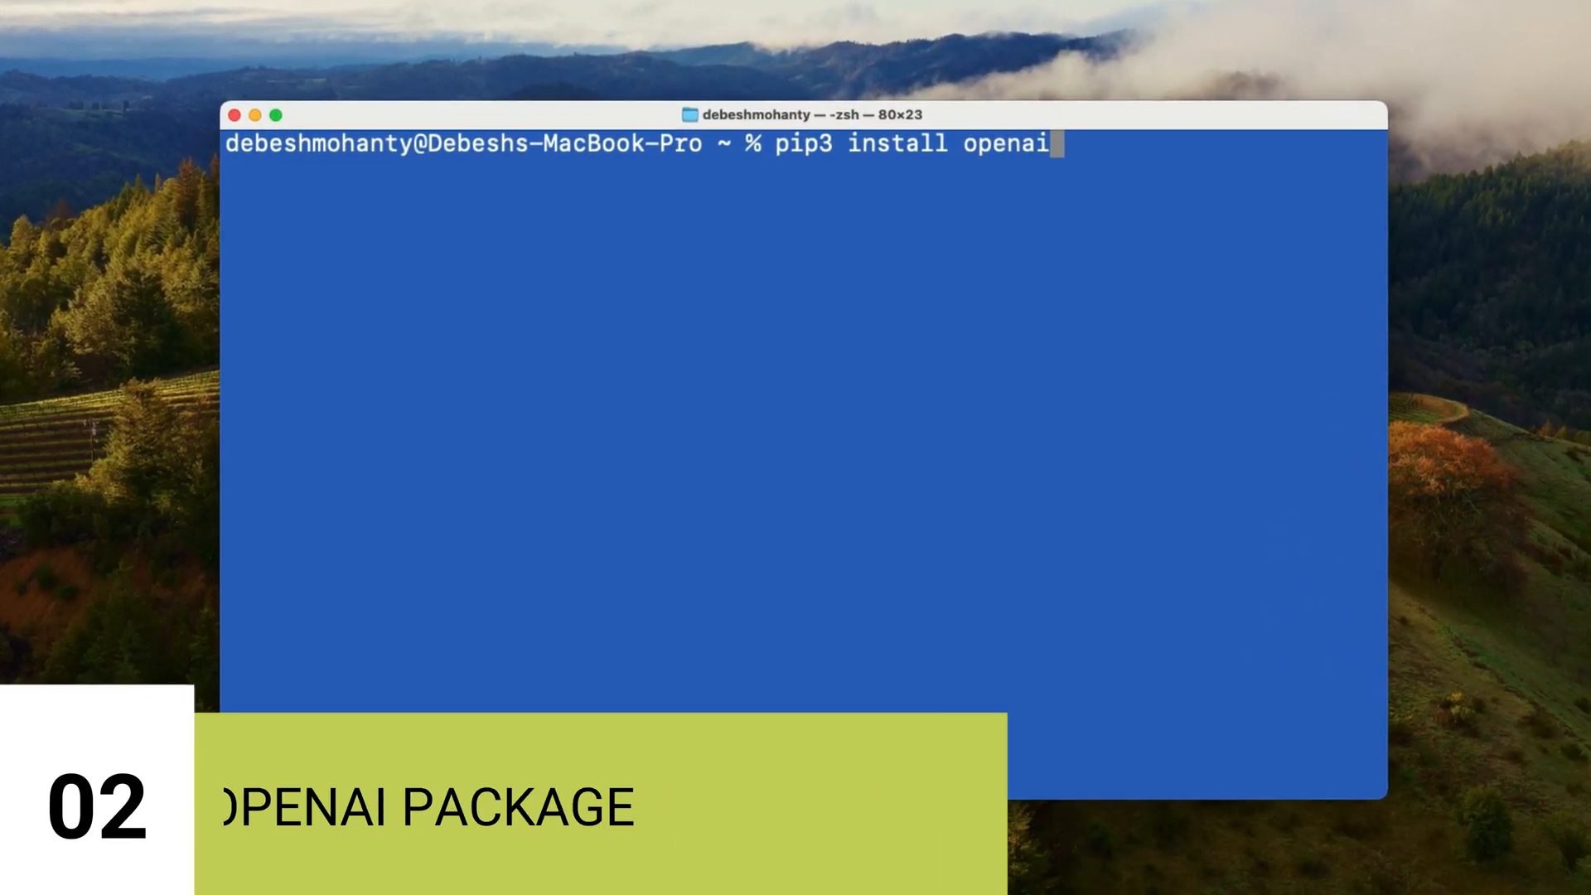
key("Return")
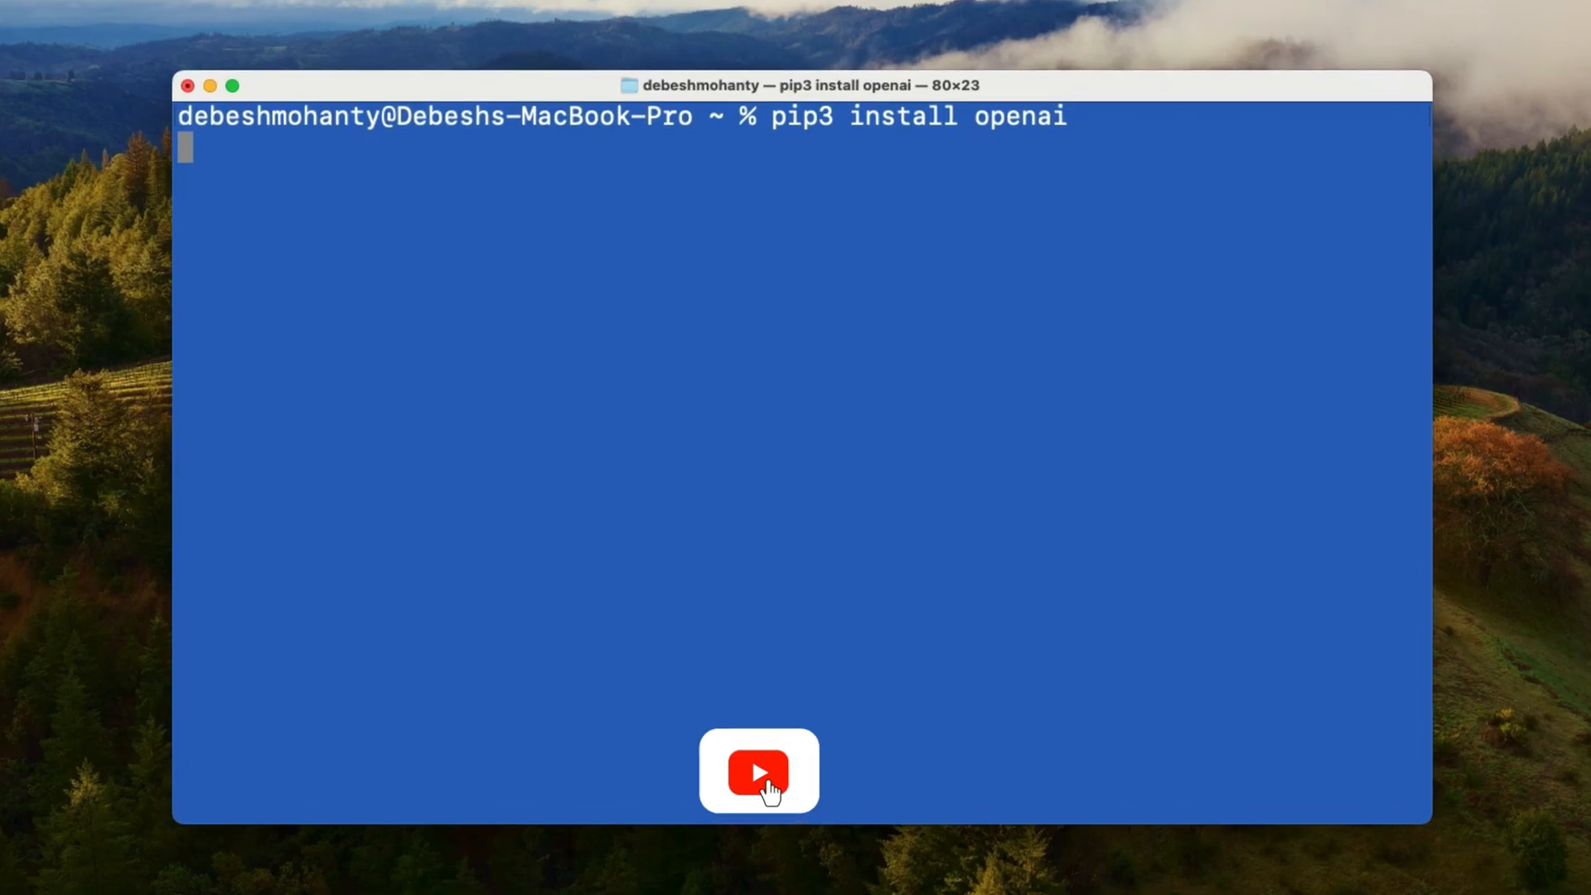
key("Return")
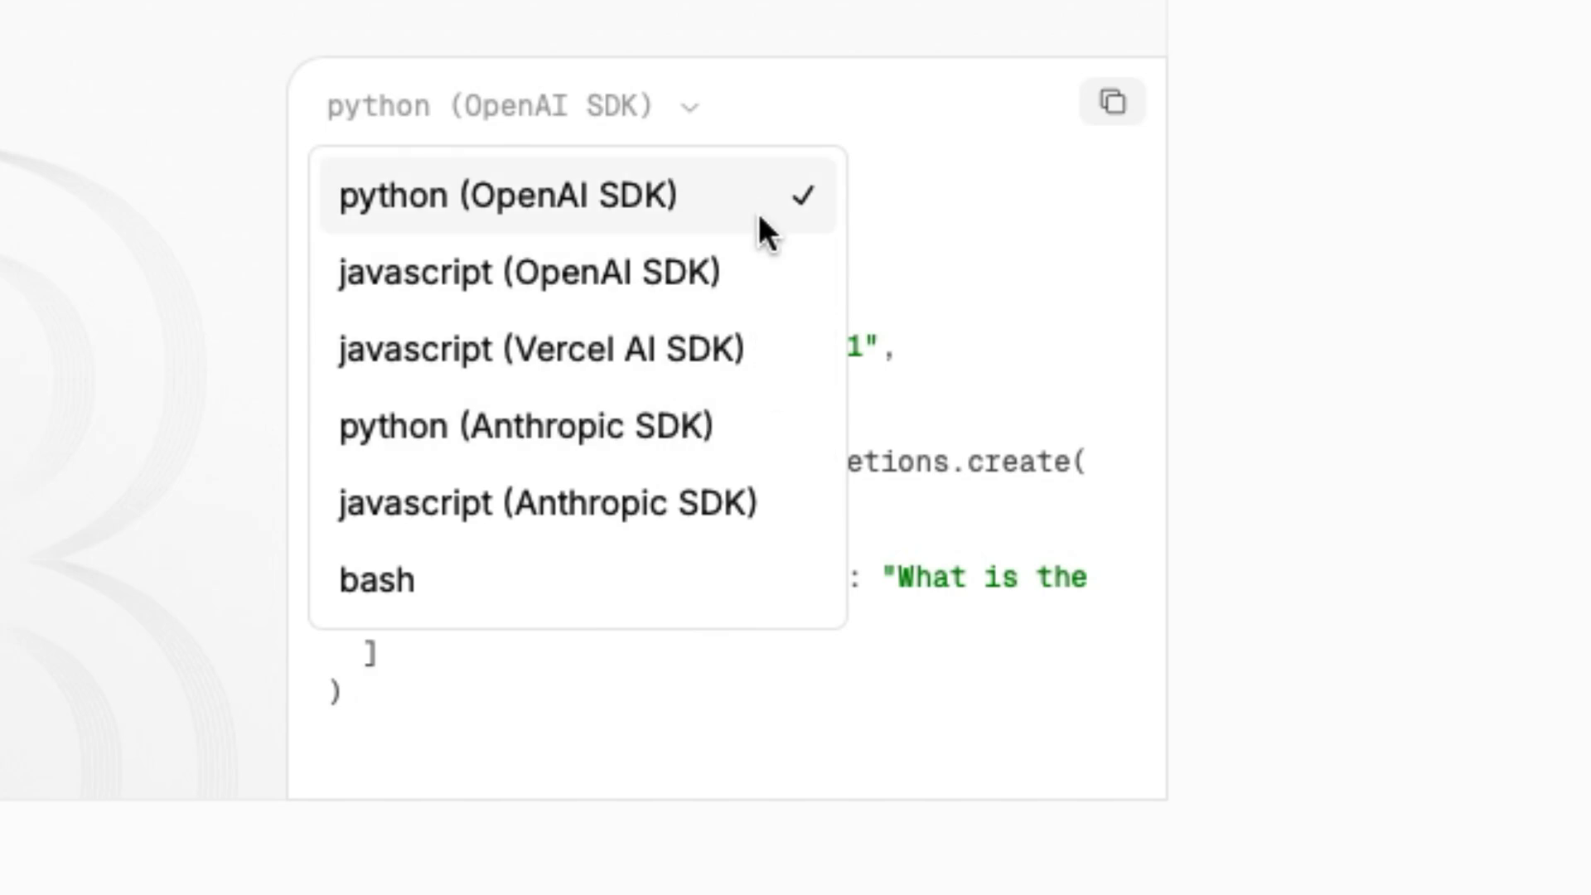
Keep the python (OpenAI SDK) example selected and copy its code.
left_click(507, 195)
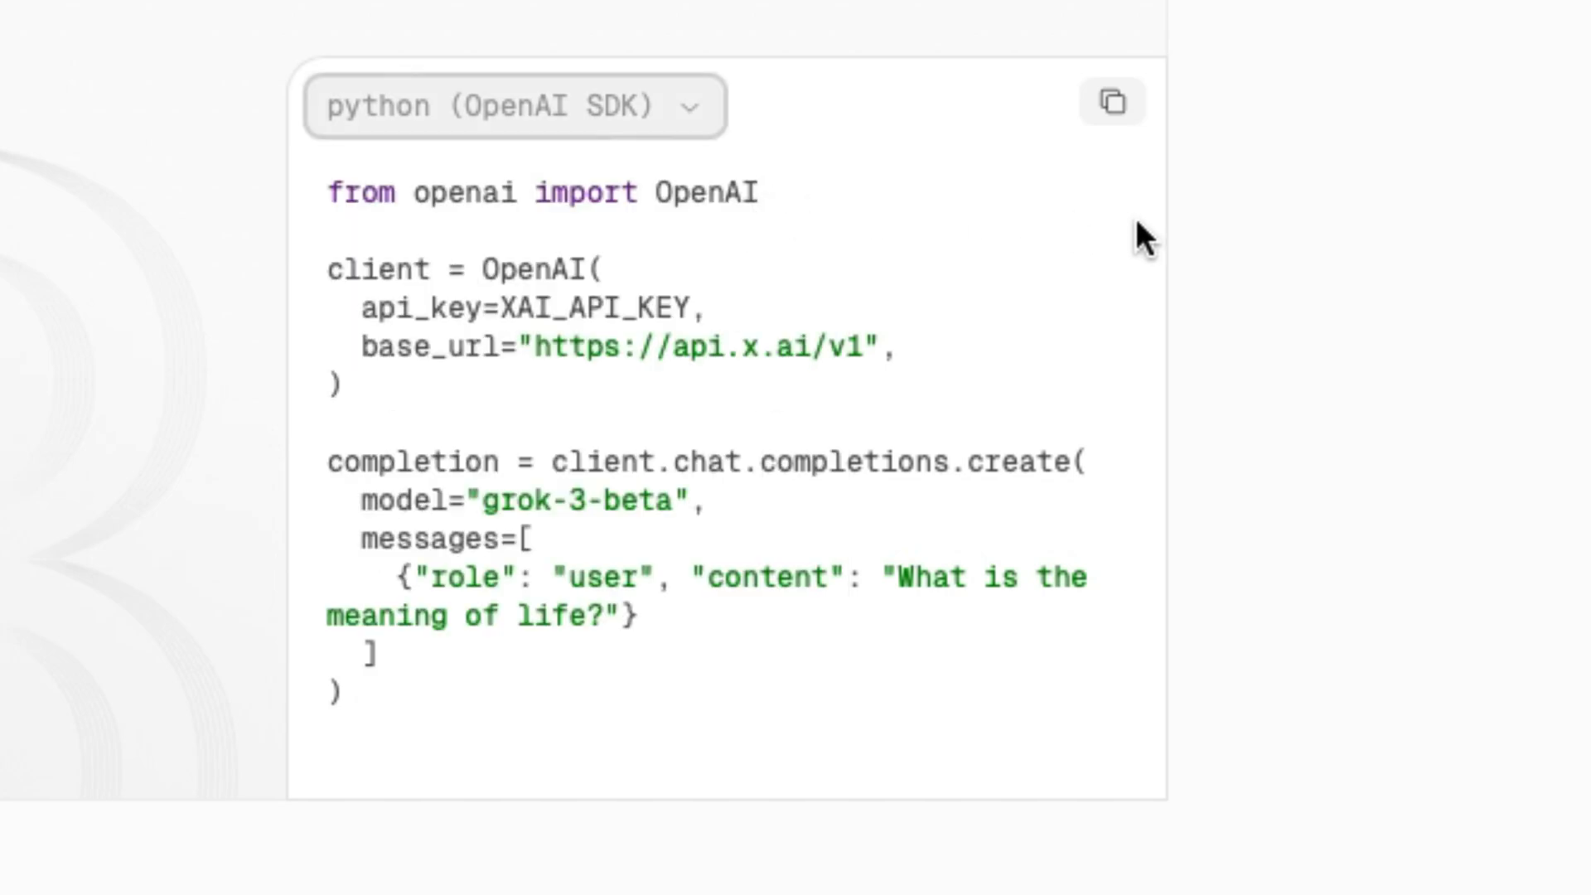
left_click(1112, 101)
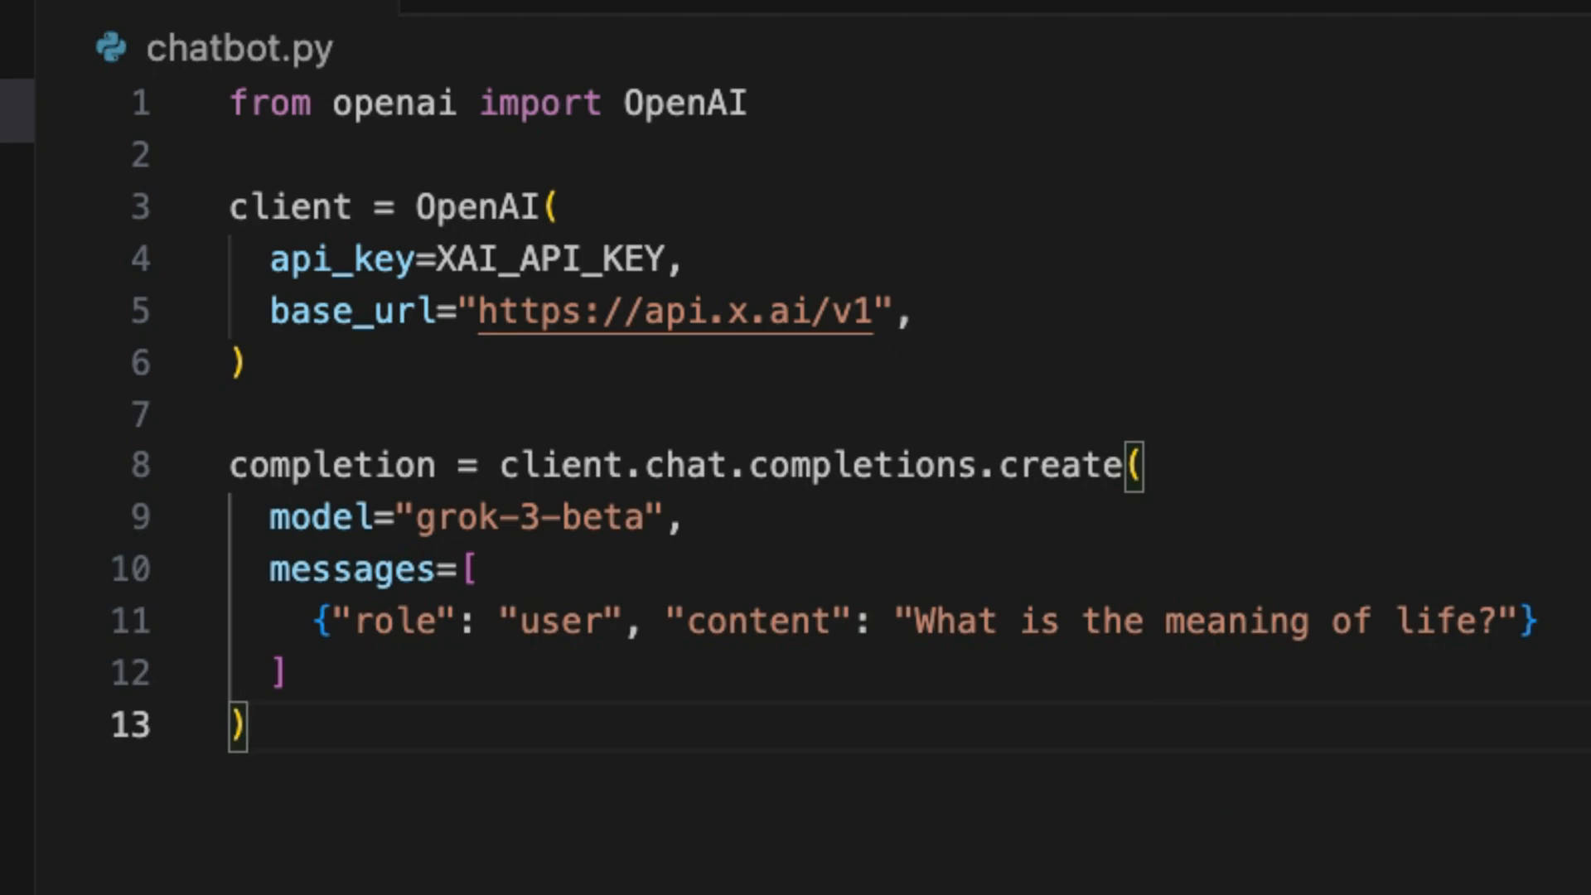
Add print(completion.choices[0].message.content) and select the XAI_API_KEY placeholder for replacement.
key("Enter")
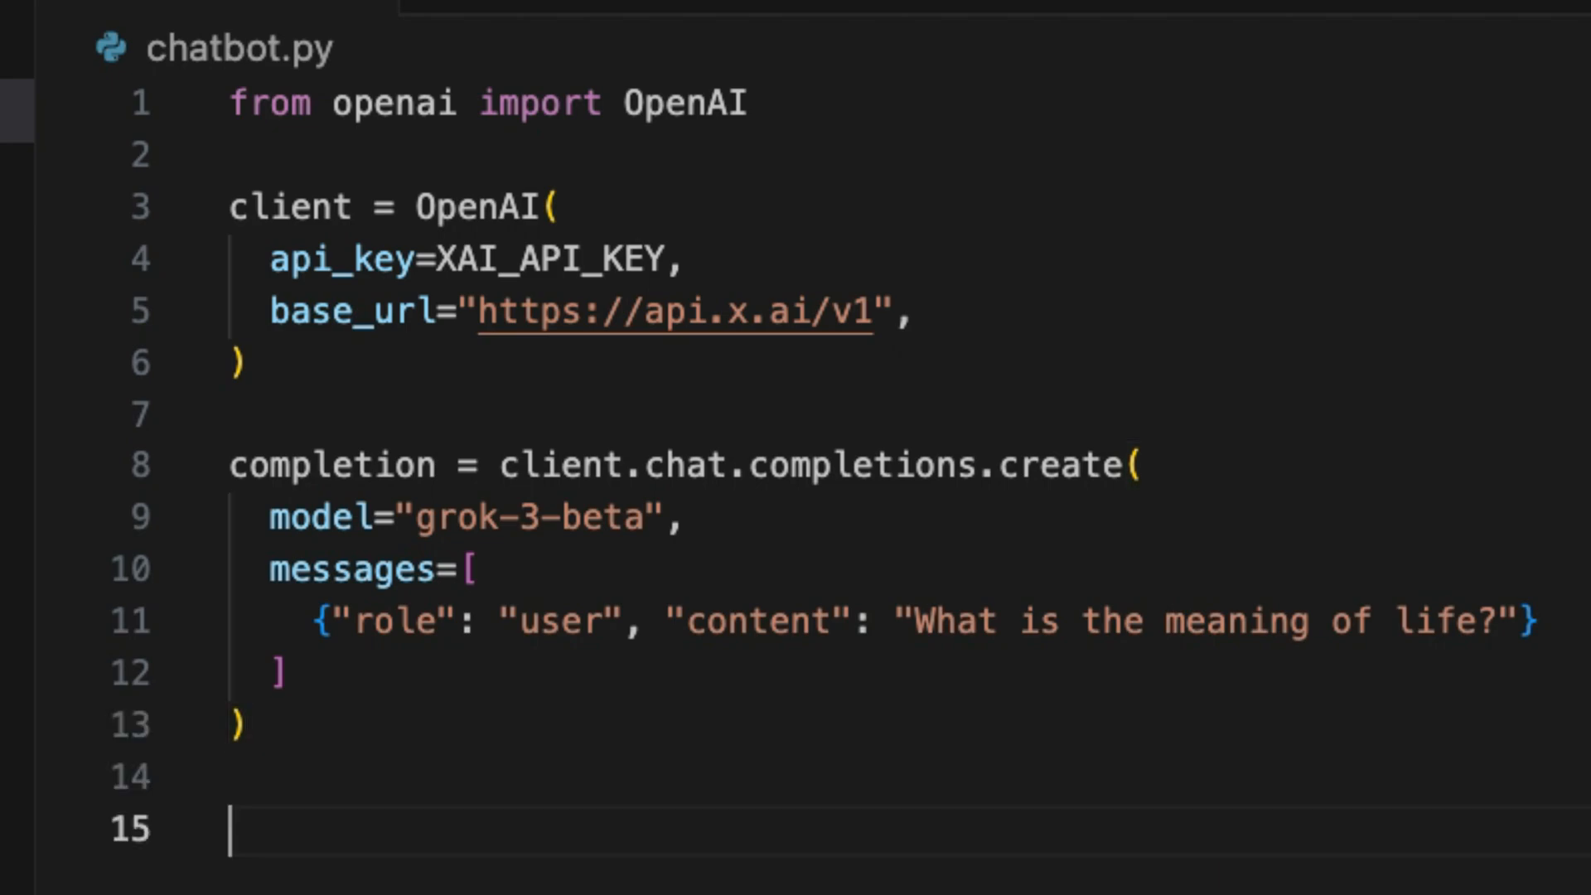
type("print(completion.")
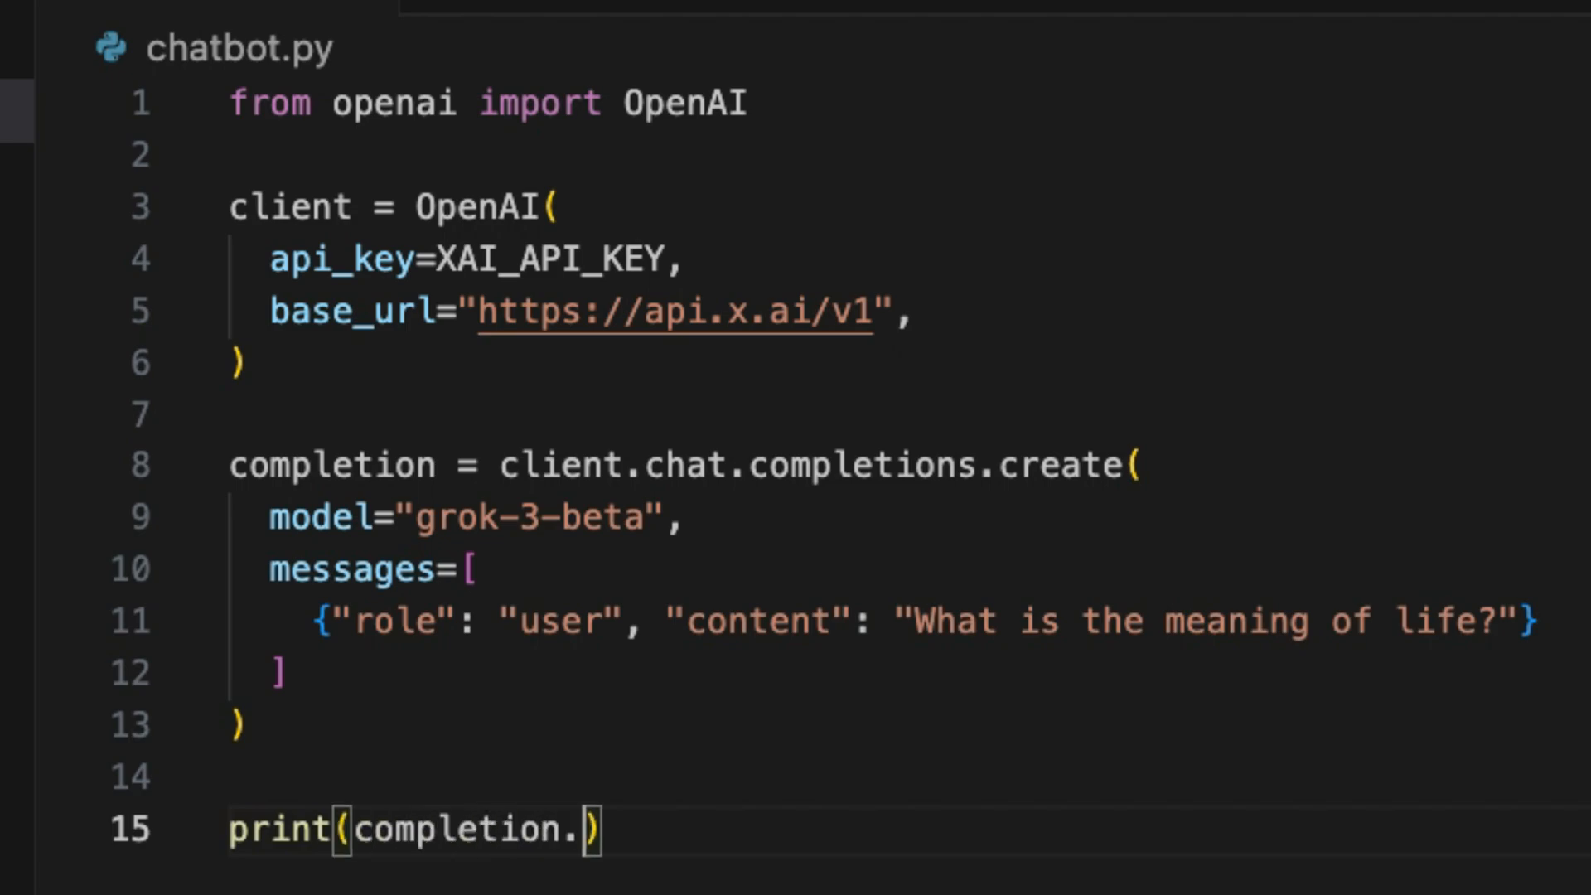
type("choices")
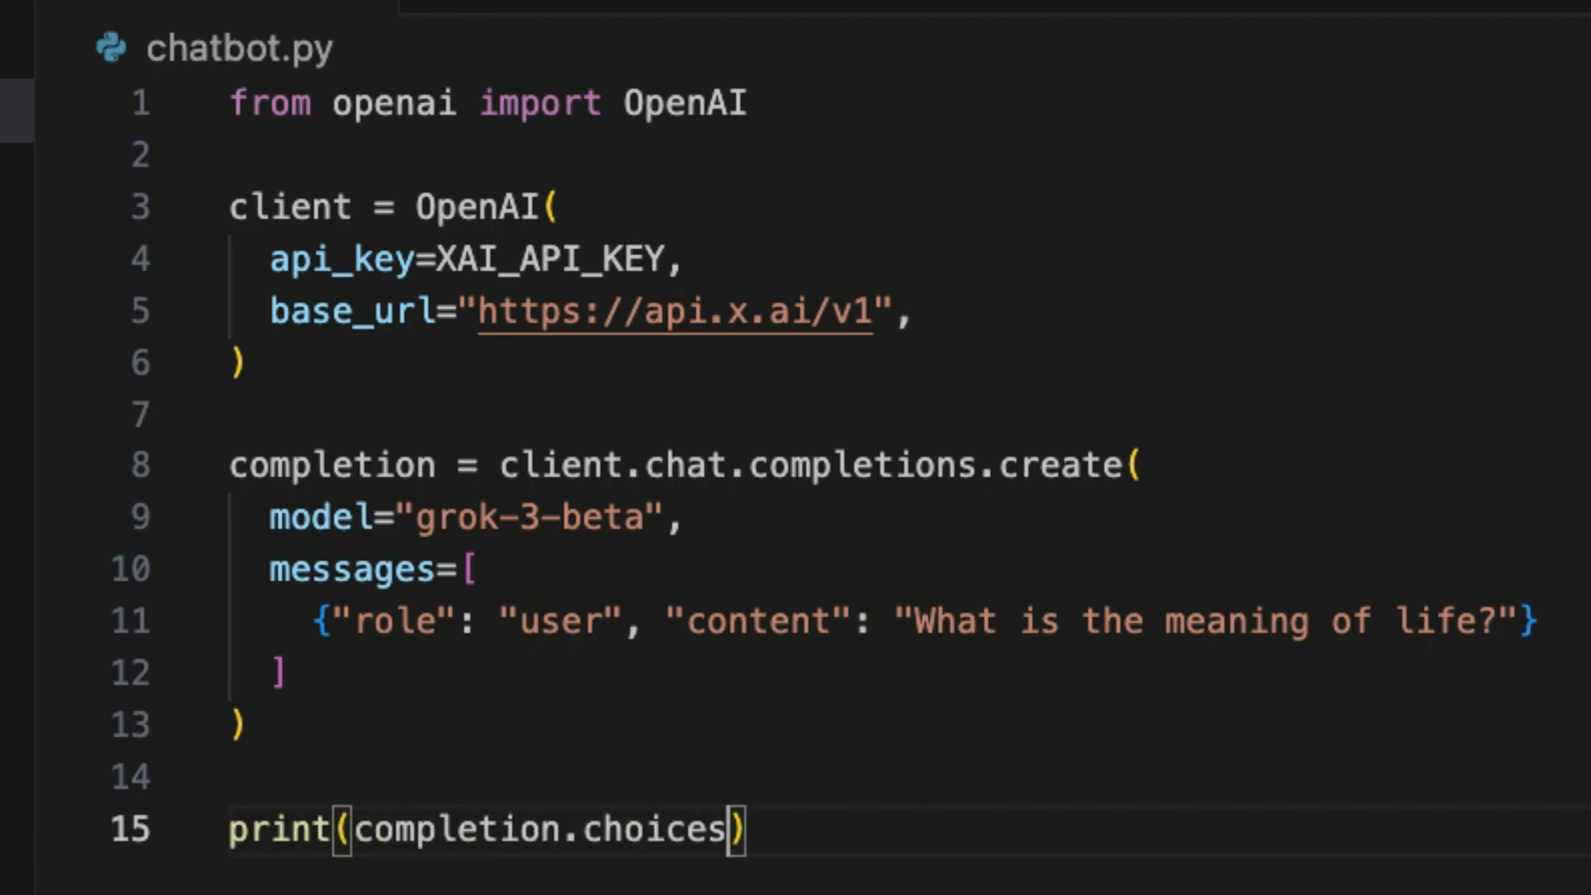
type("[0]")
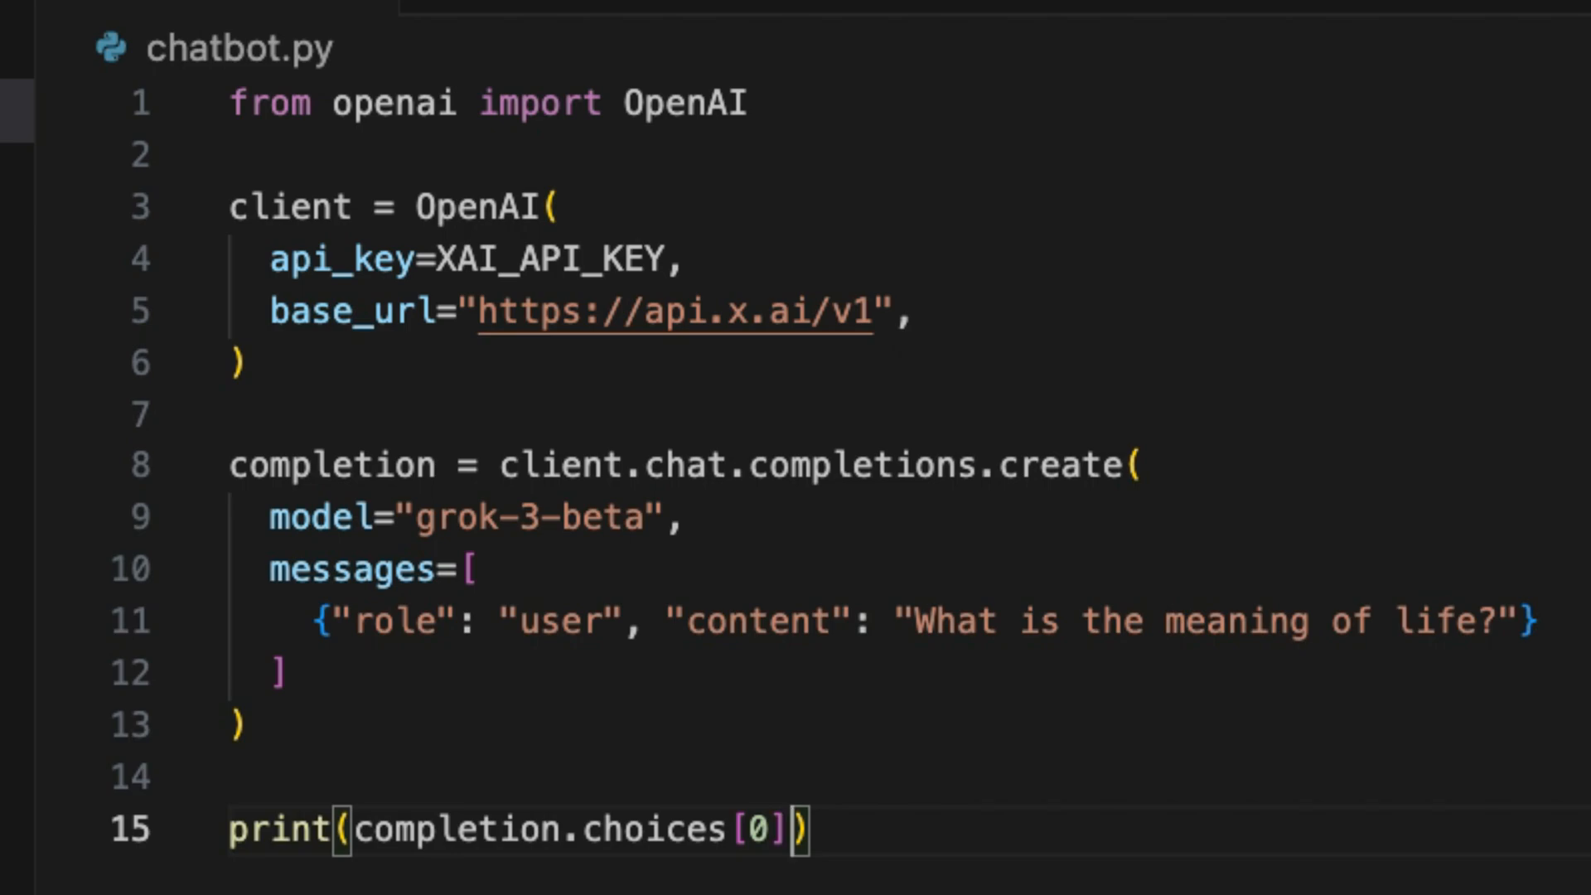
type(".message.c")
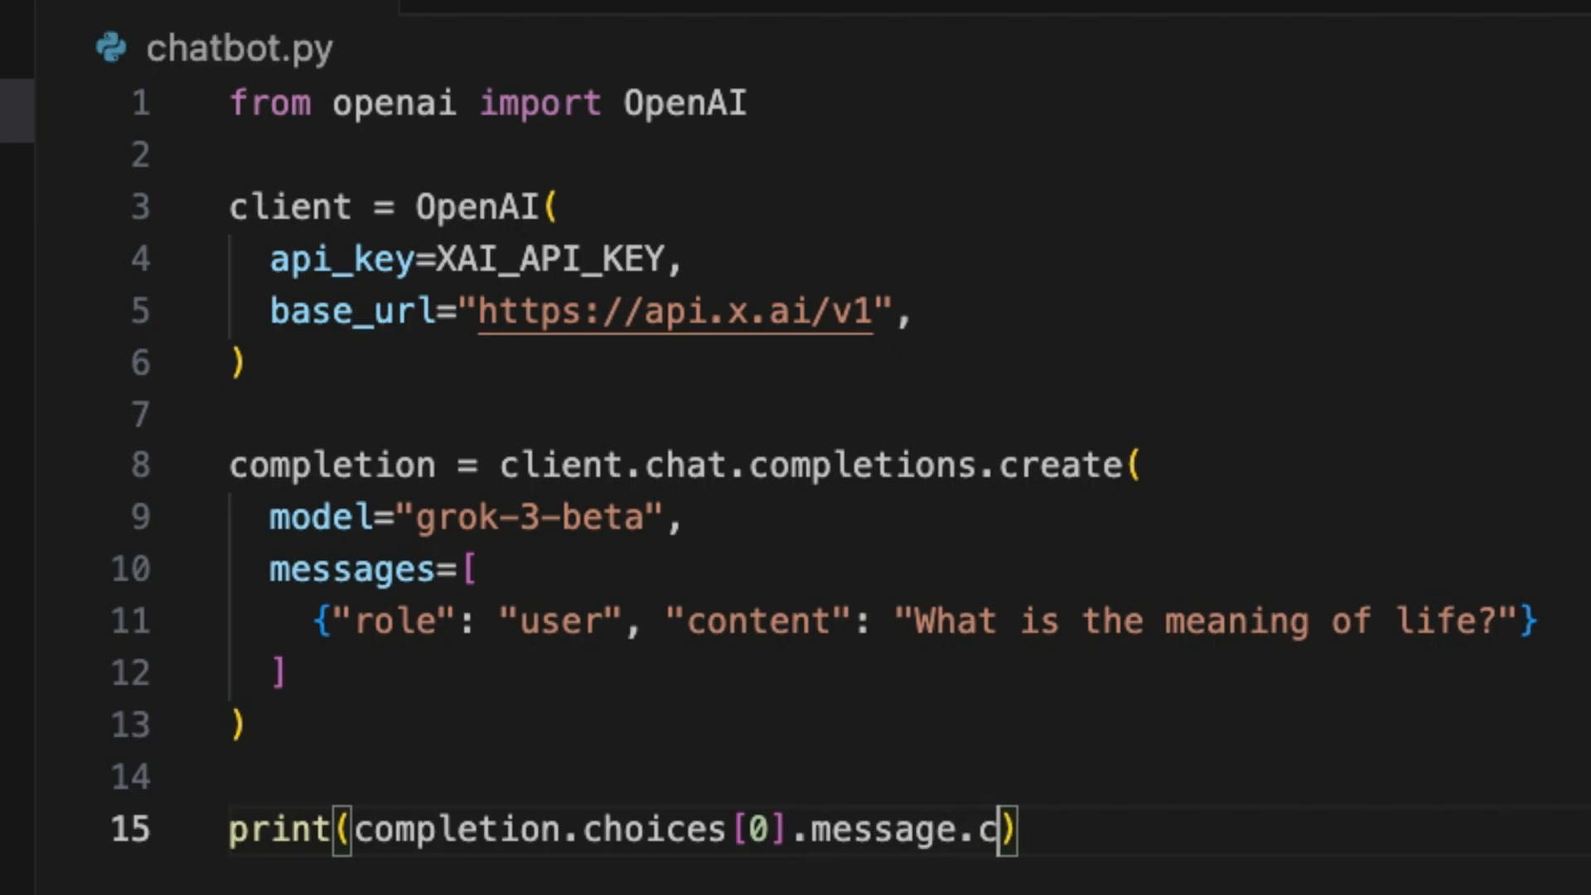
type("ontent")
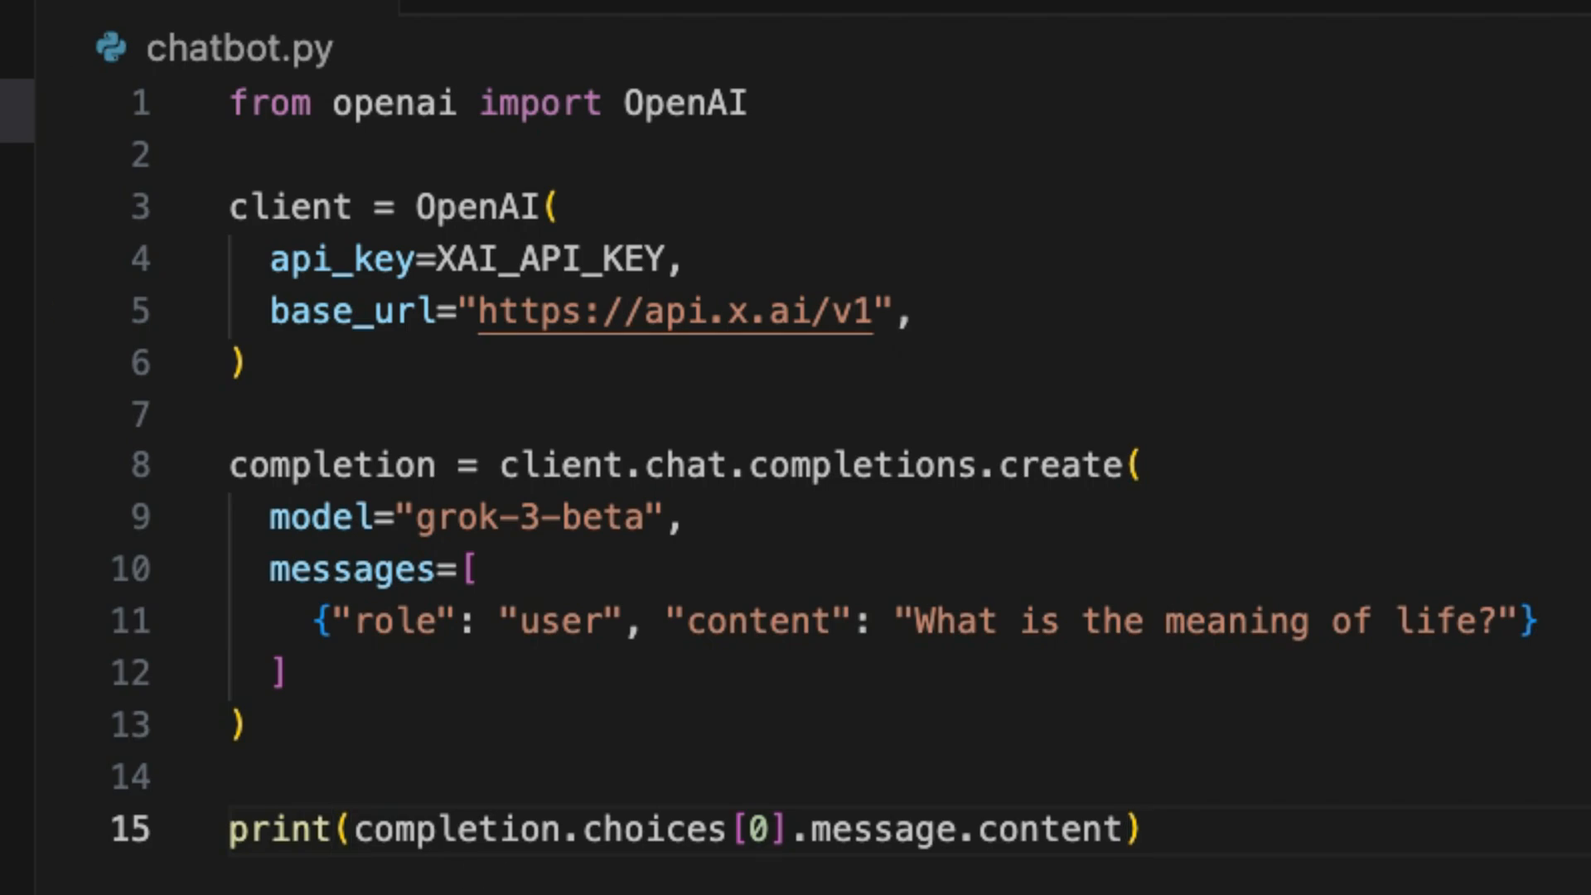
double_click(553, 259)
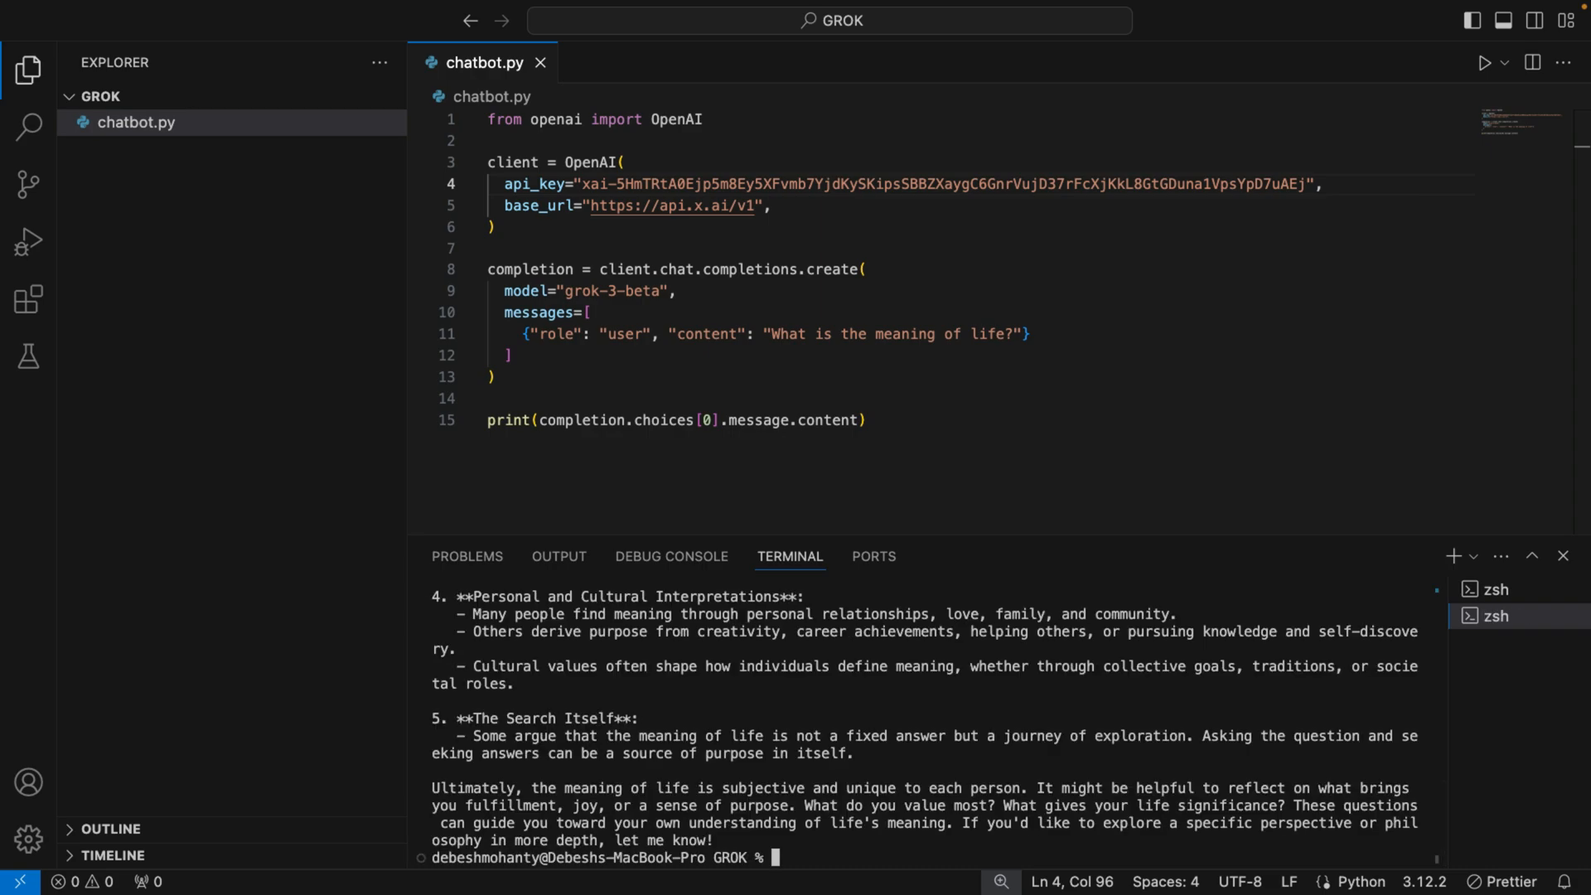
Scroll through Grok's meaning-of-life answer, hide the terminal, and place the cursor on line 15.
scroll("up", 3)
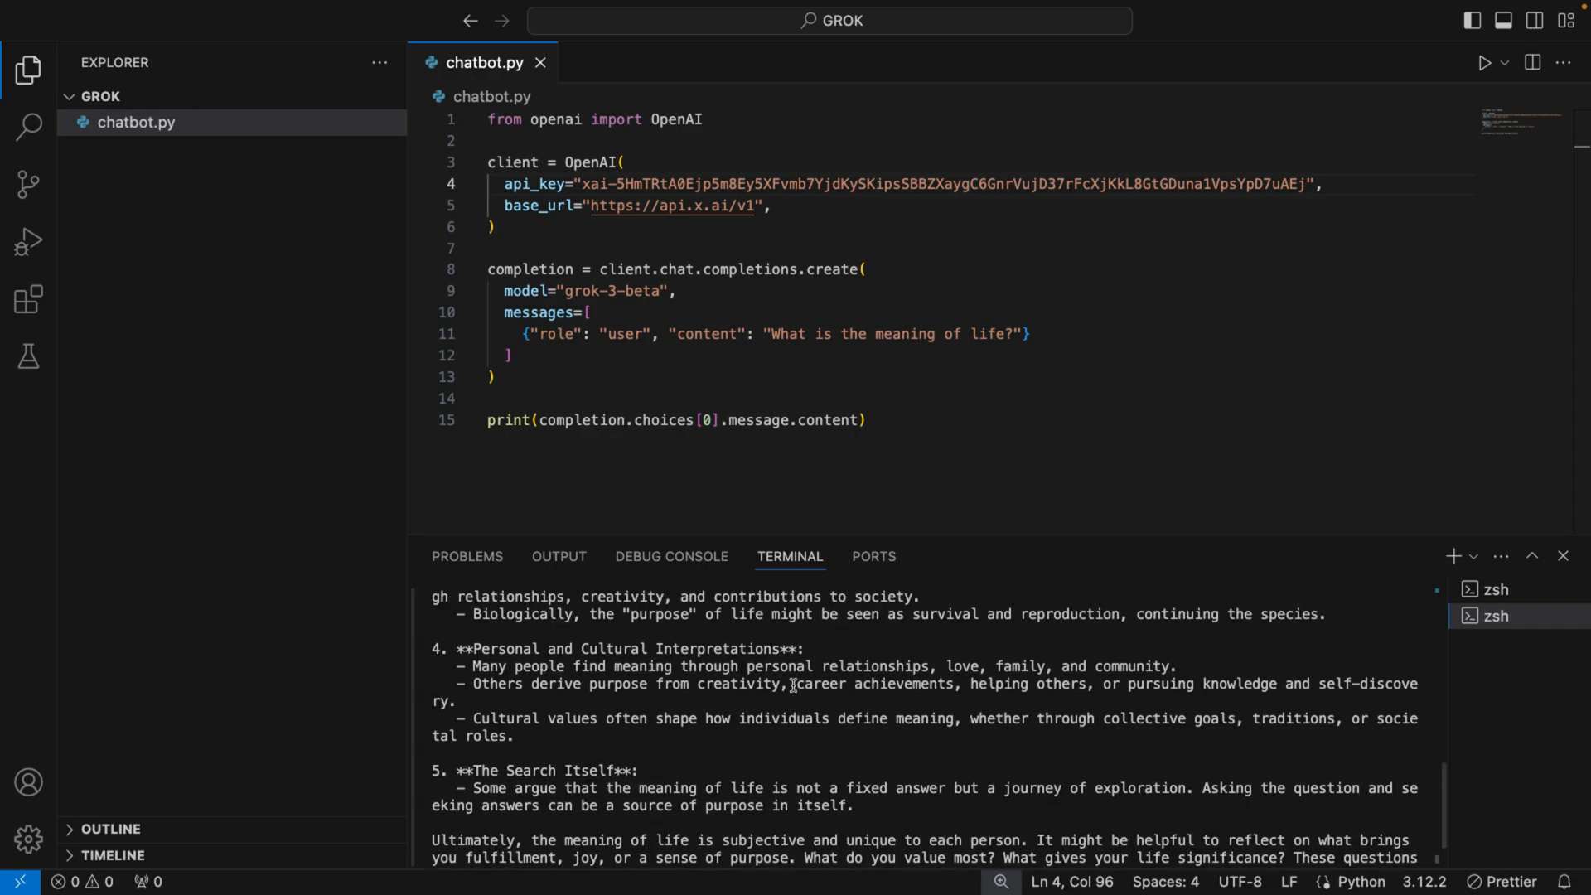
scroll("up", 3)
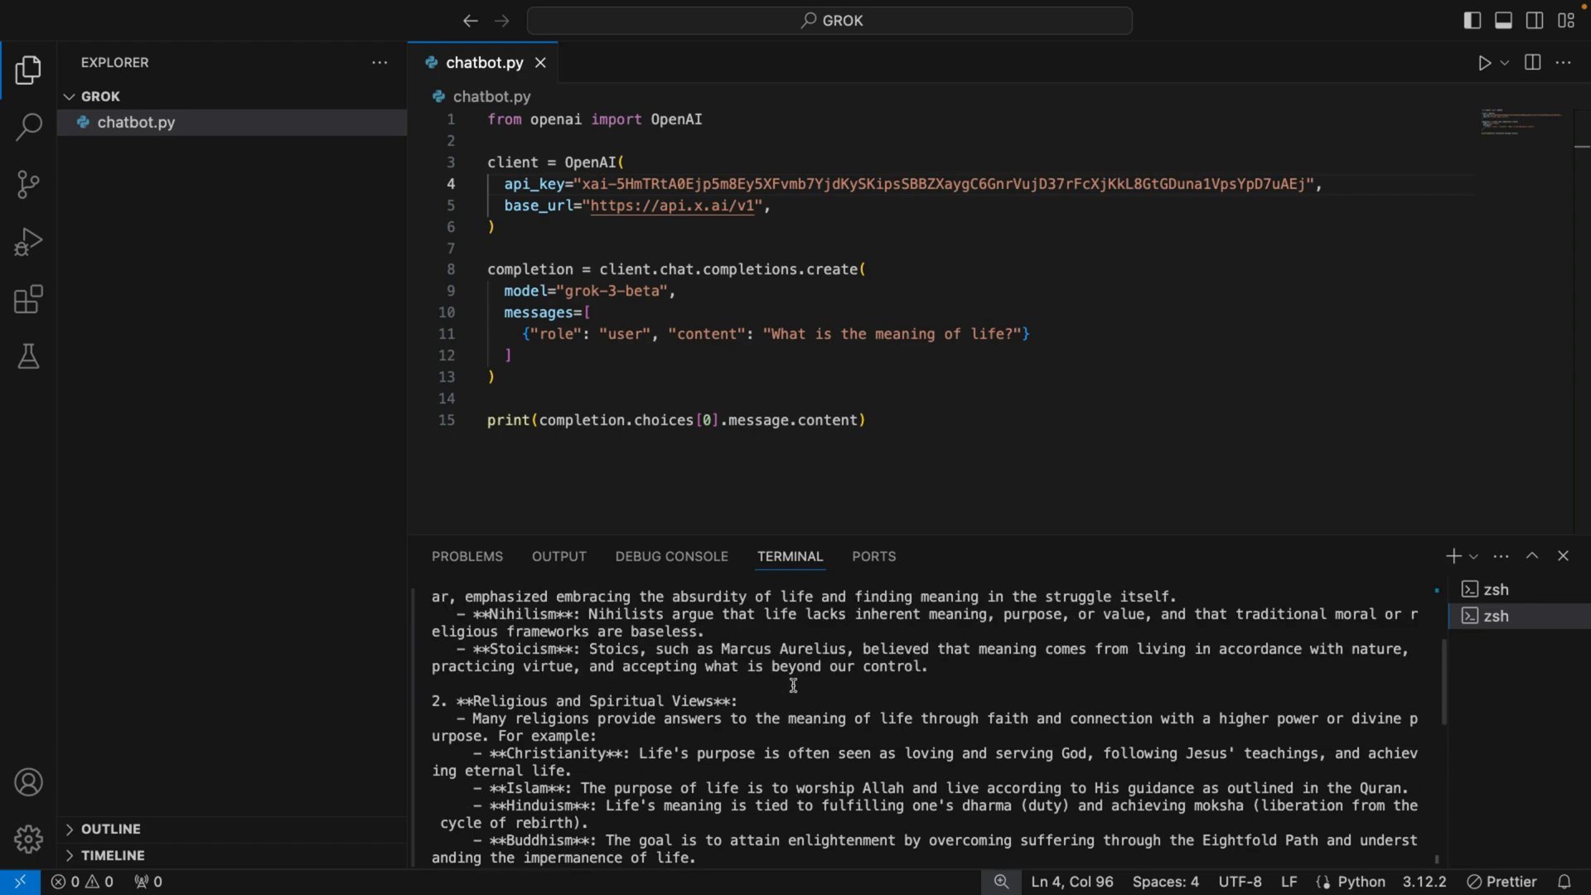
left_click(1561, 556)
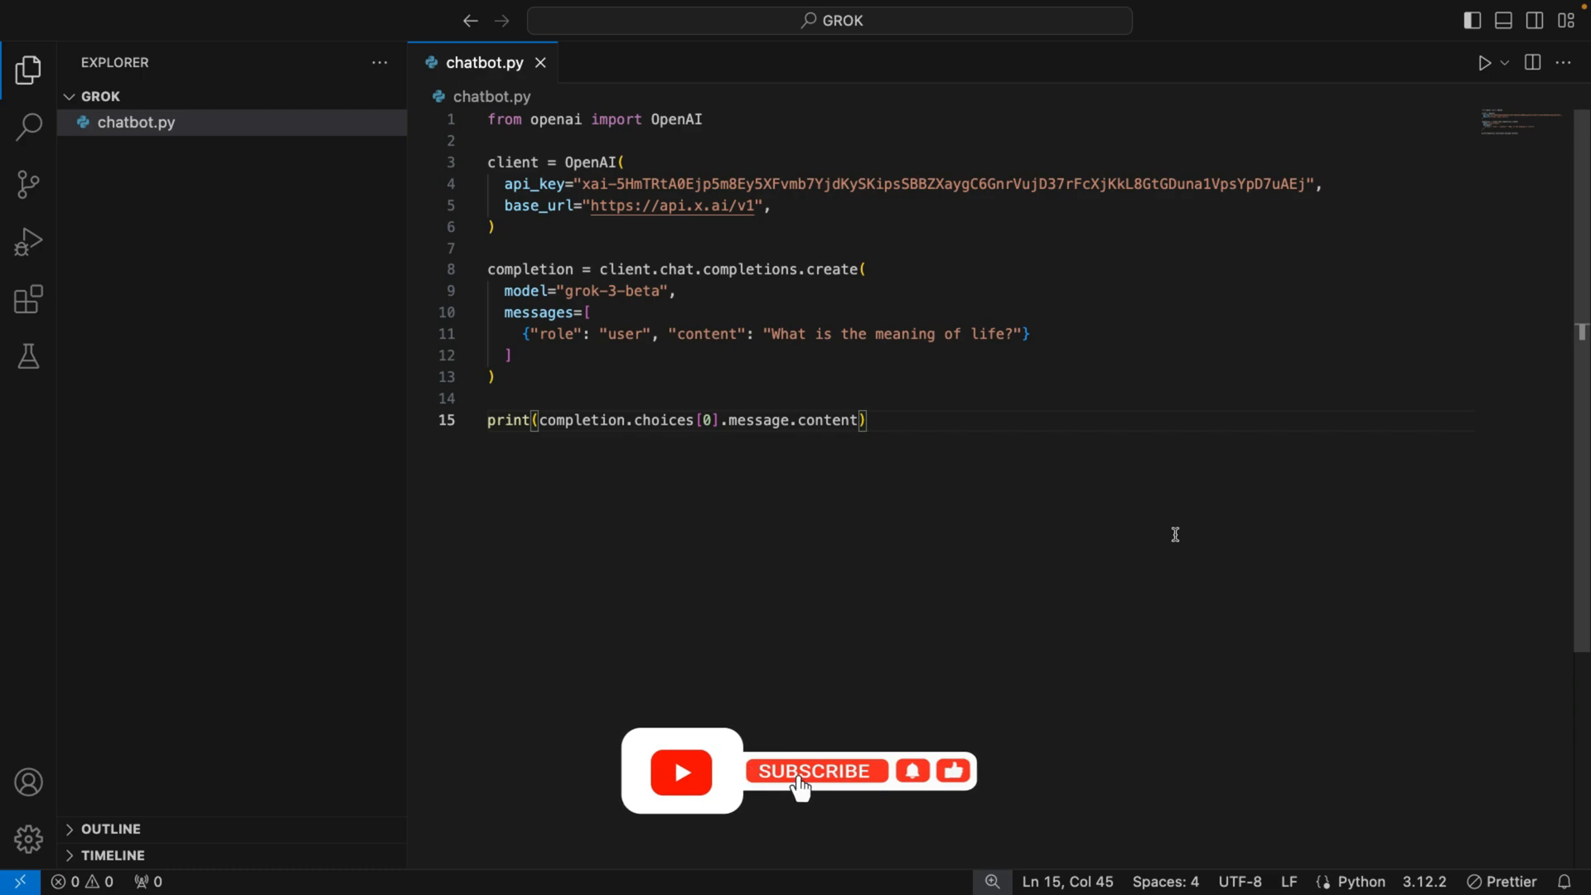
left_click(815, 772)
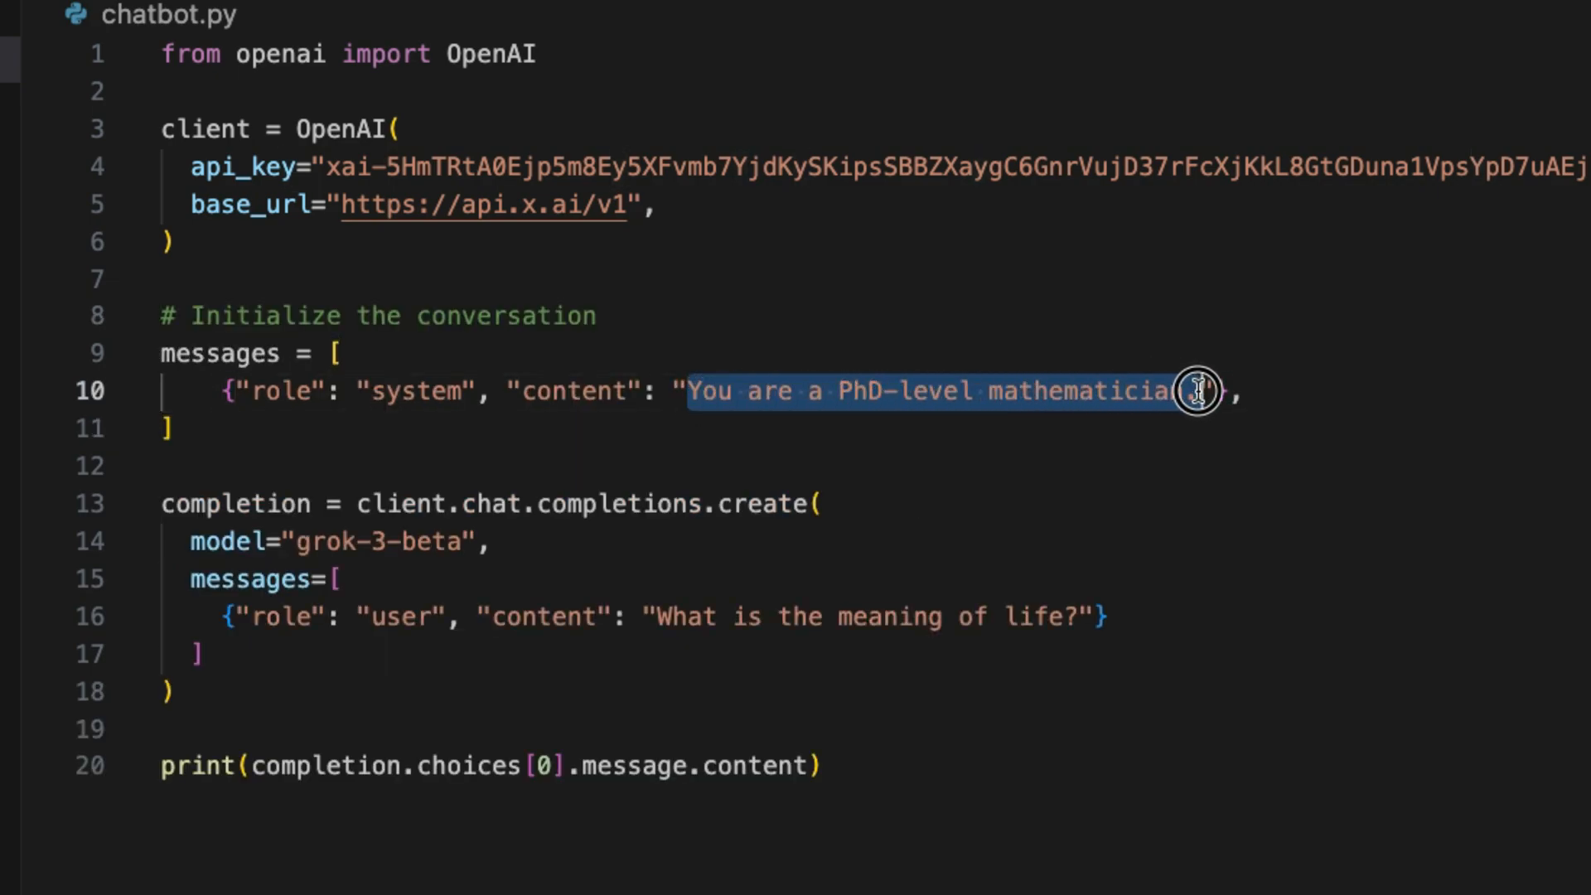
Wrap the request in a 'while True:' loop storing completion.choices[0].message.content in reply.
left_click(1174, 729)
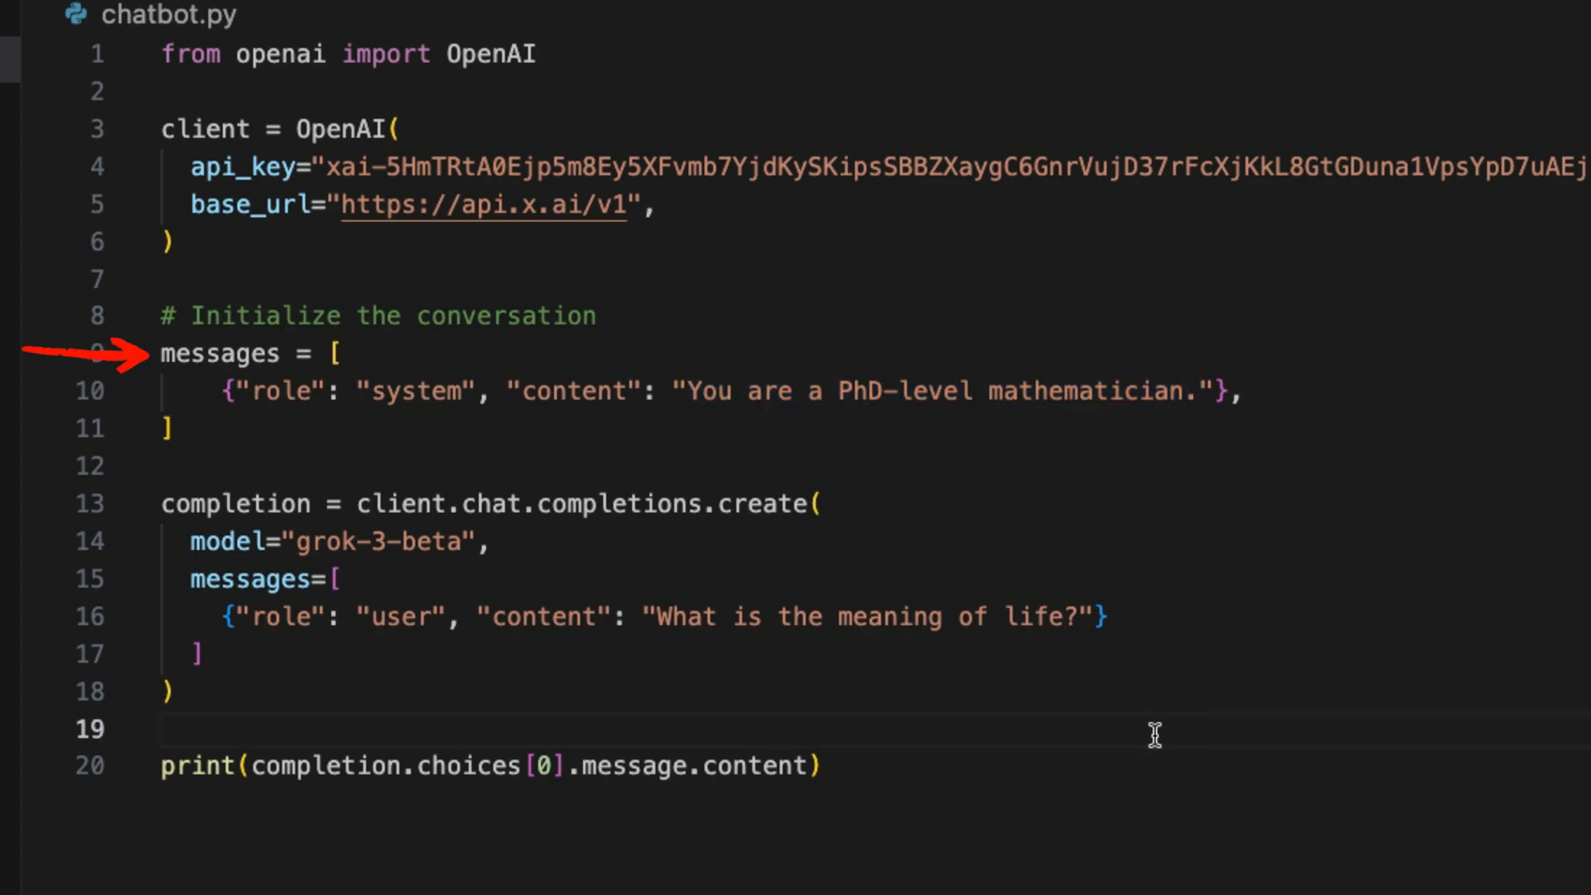
left_click(710, 466)
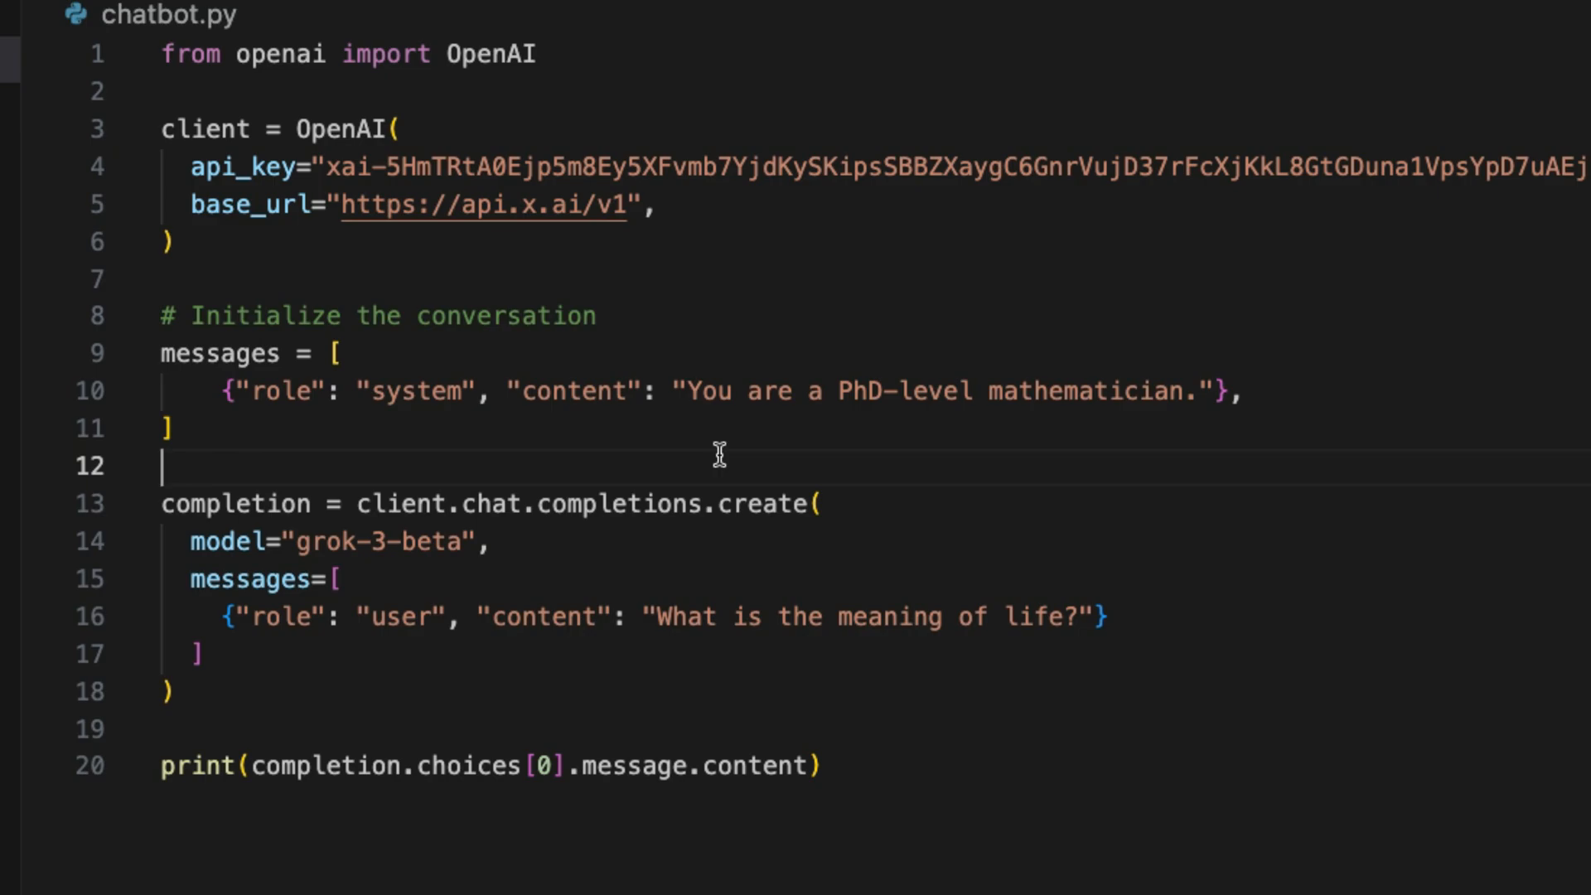
key("Enter")
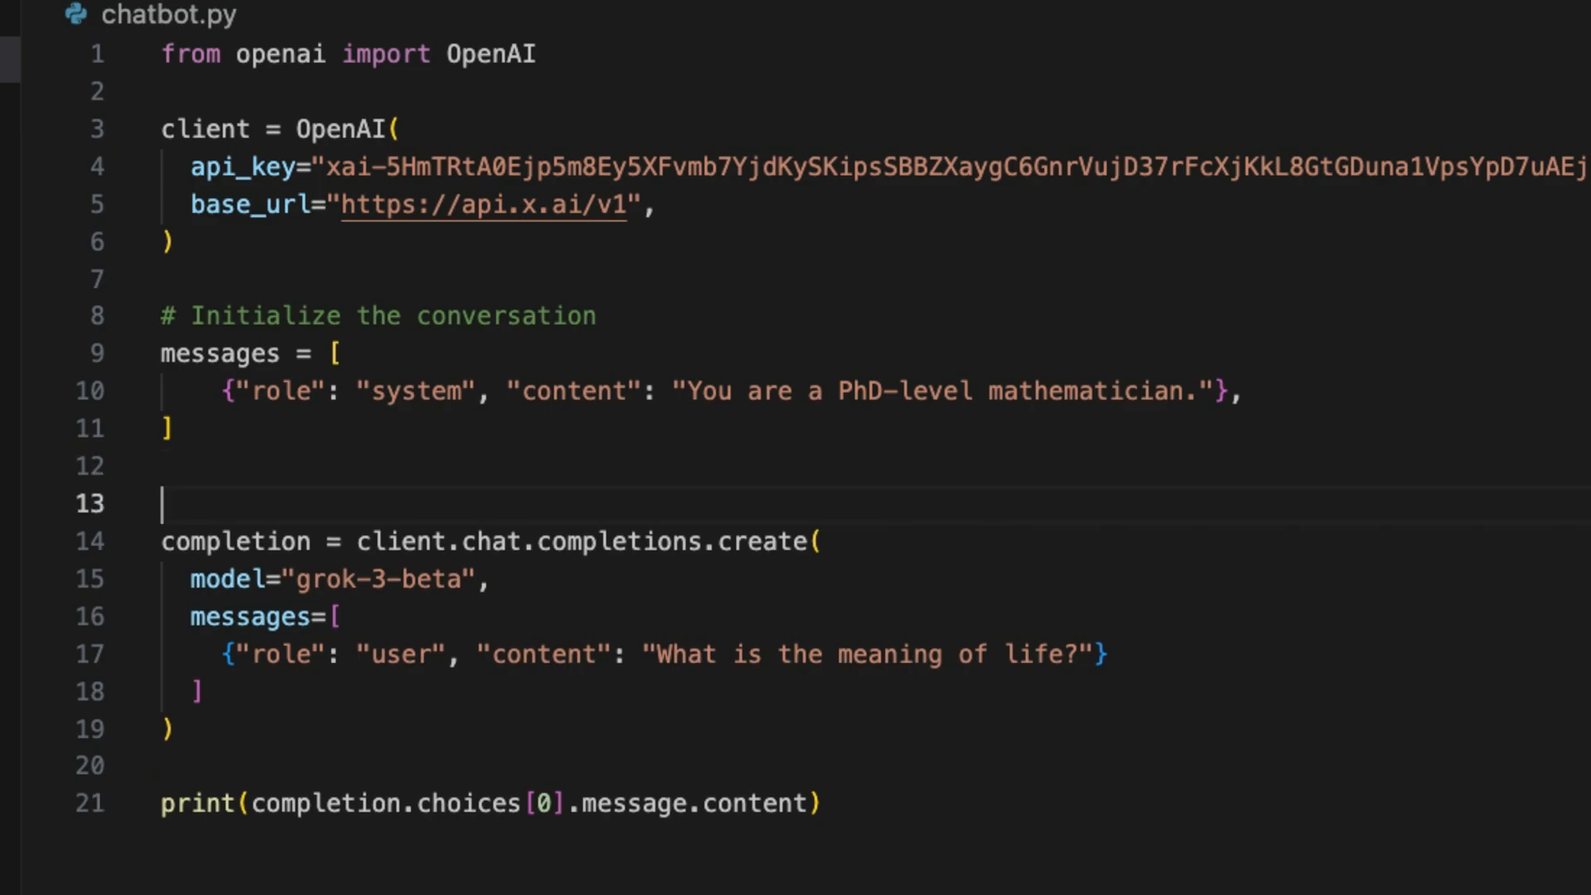
type("while Tr")
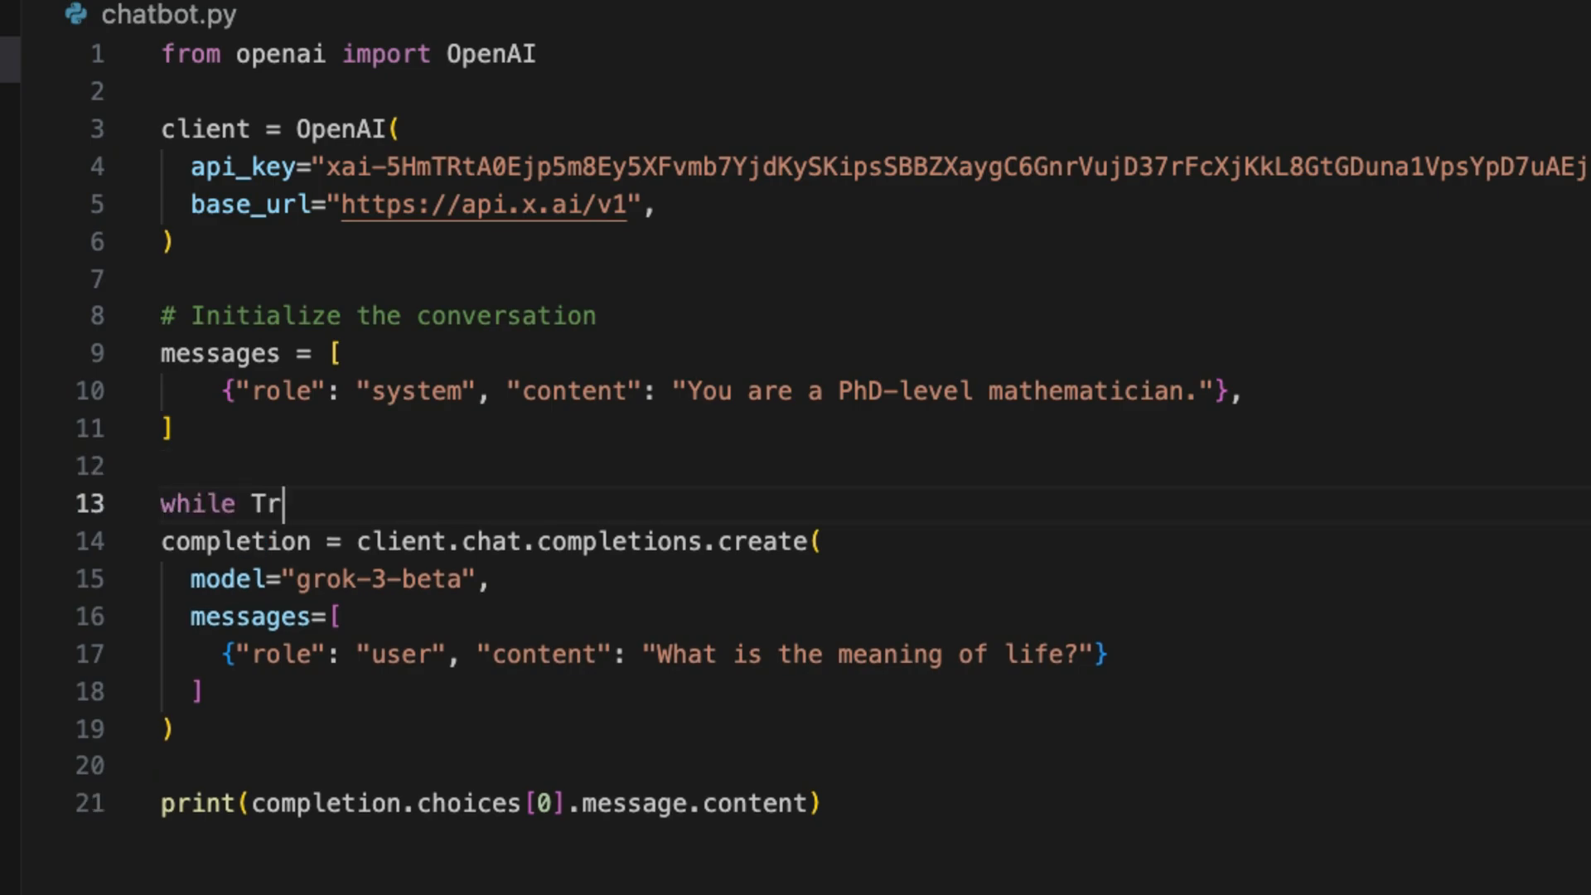
type("ue:")
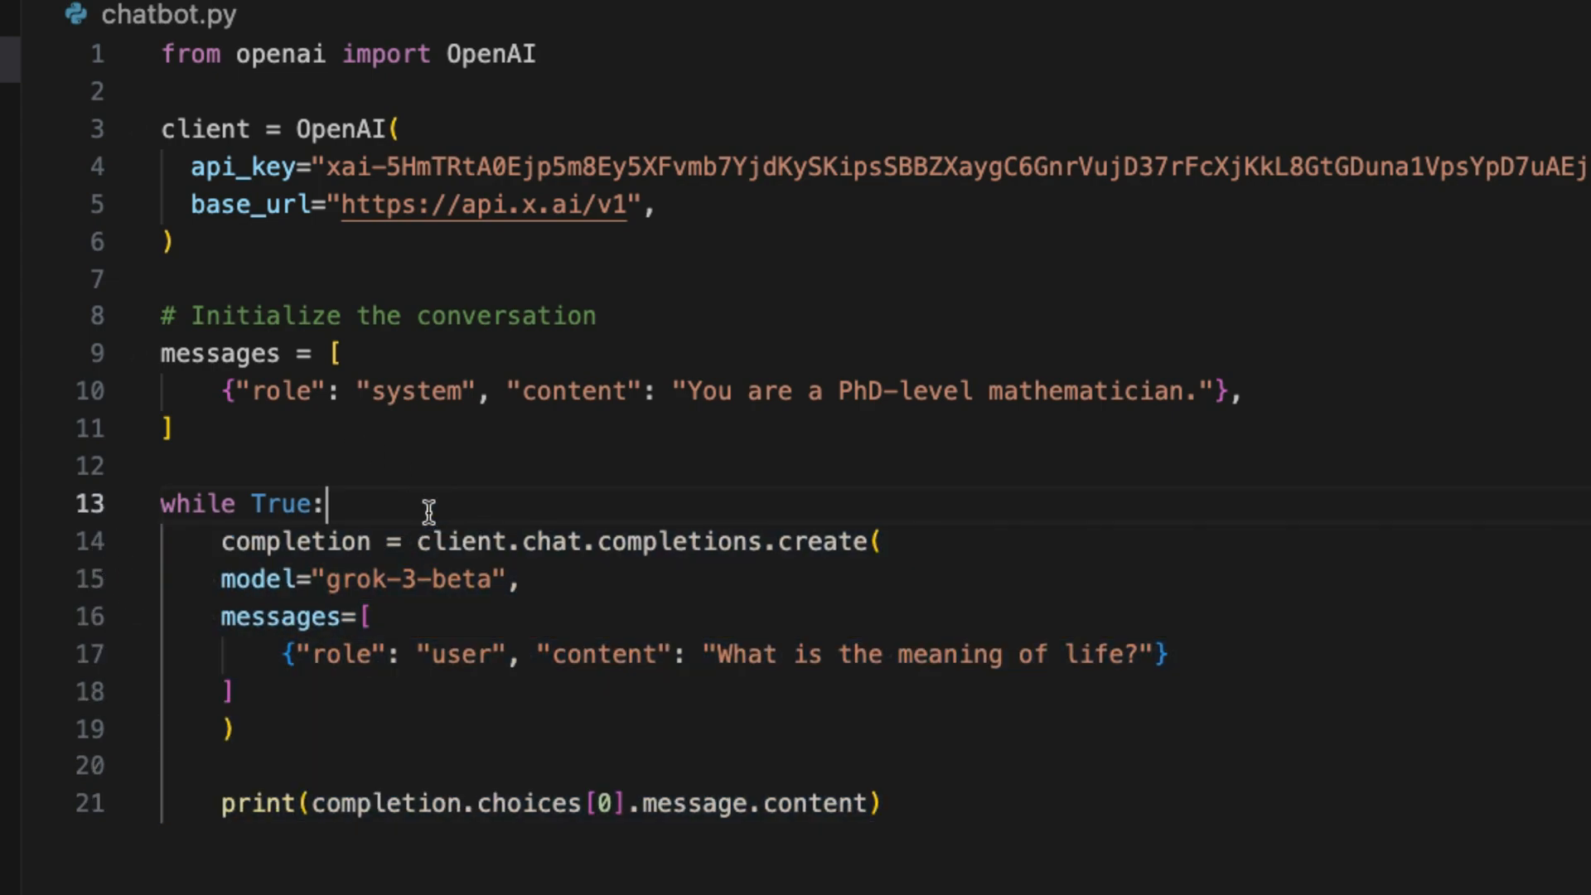
key("enter")
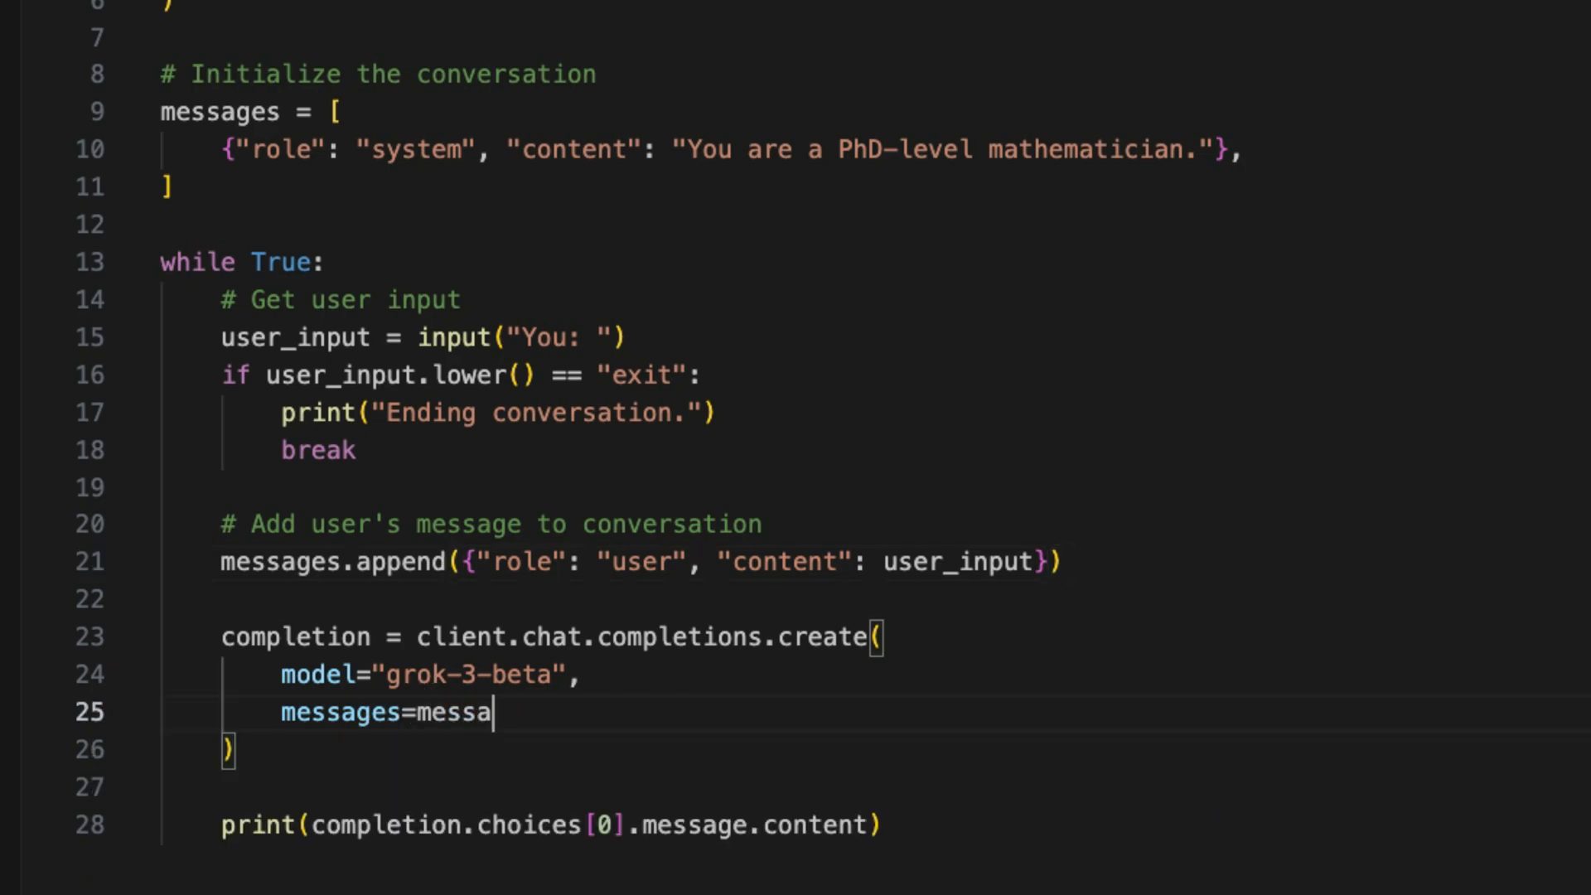
type("ges")
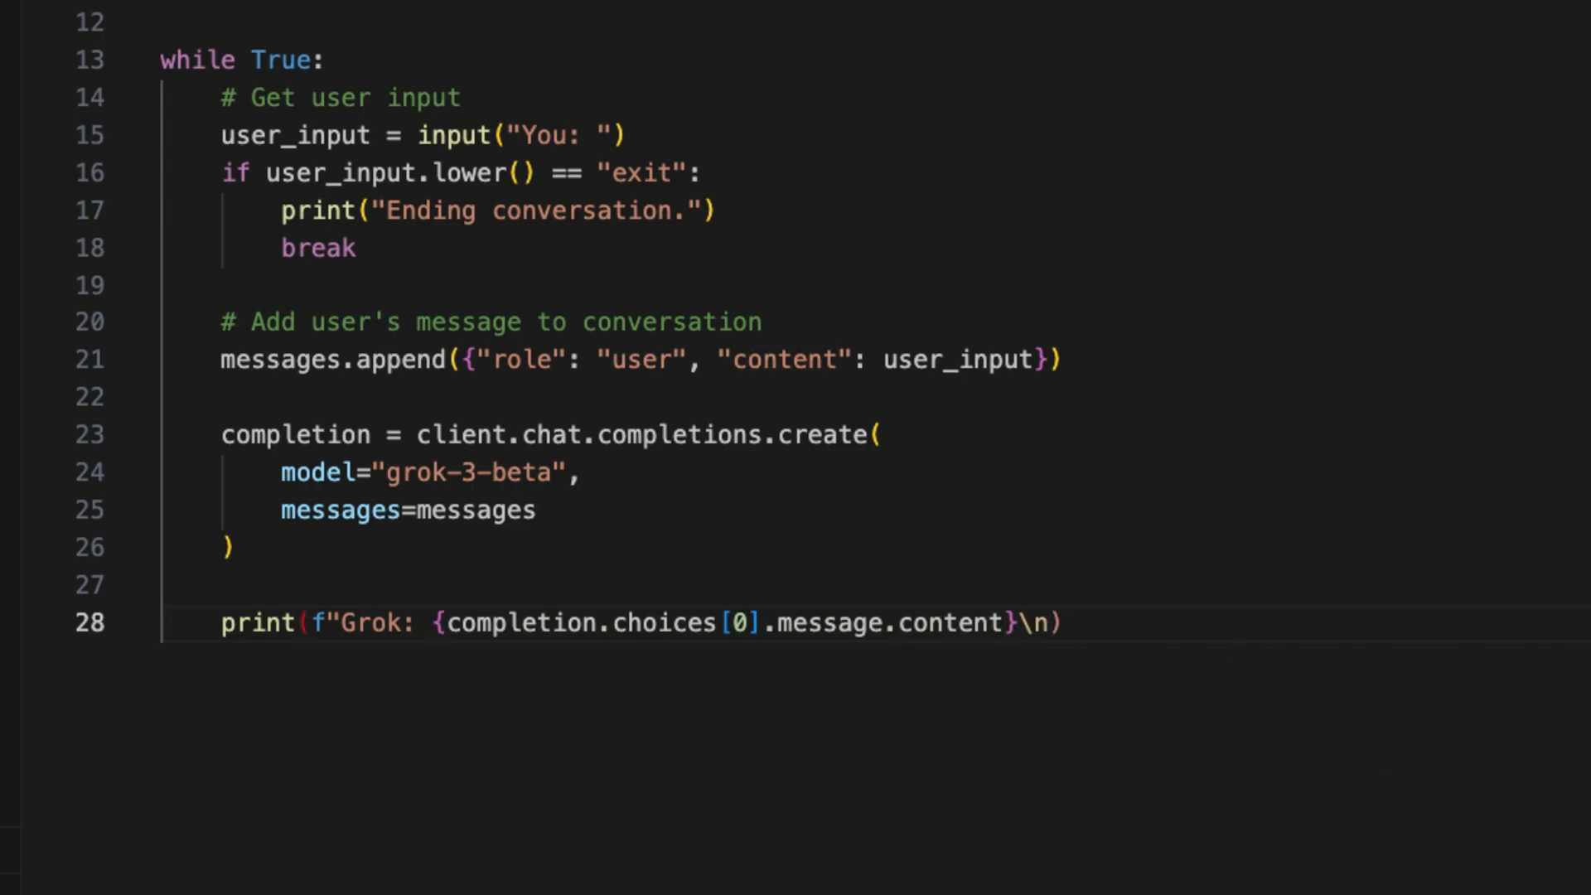
type("reply = completion.choices[0].message.content")
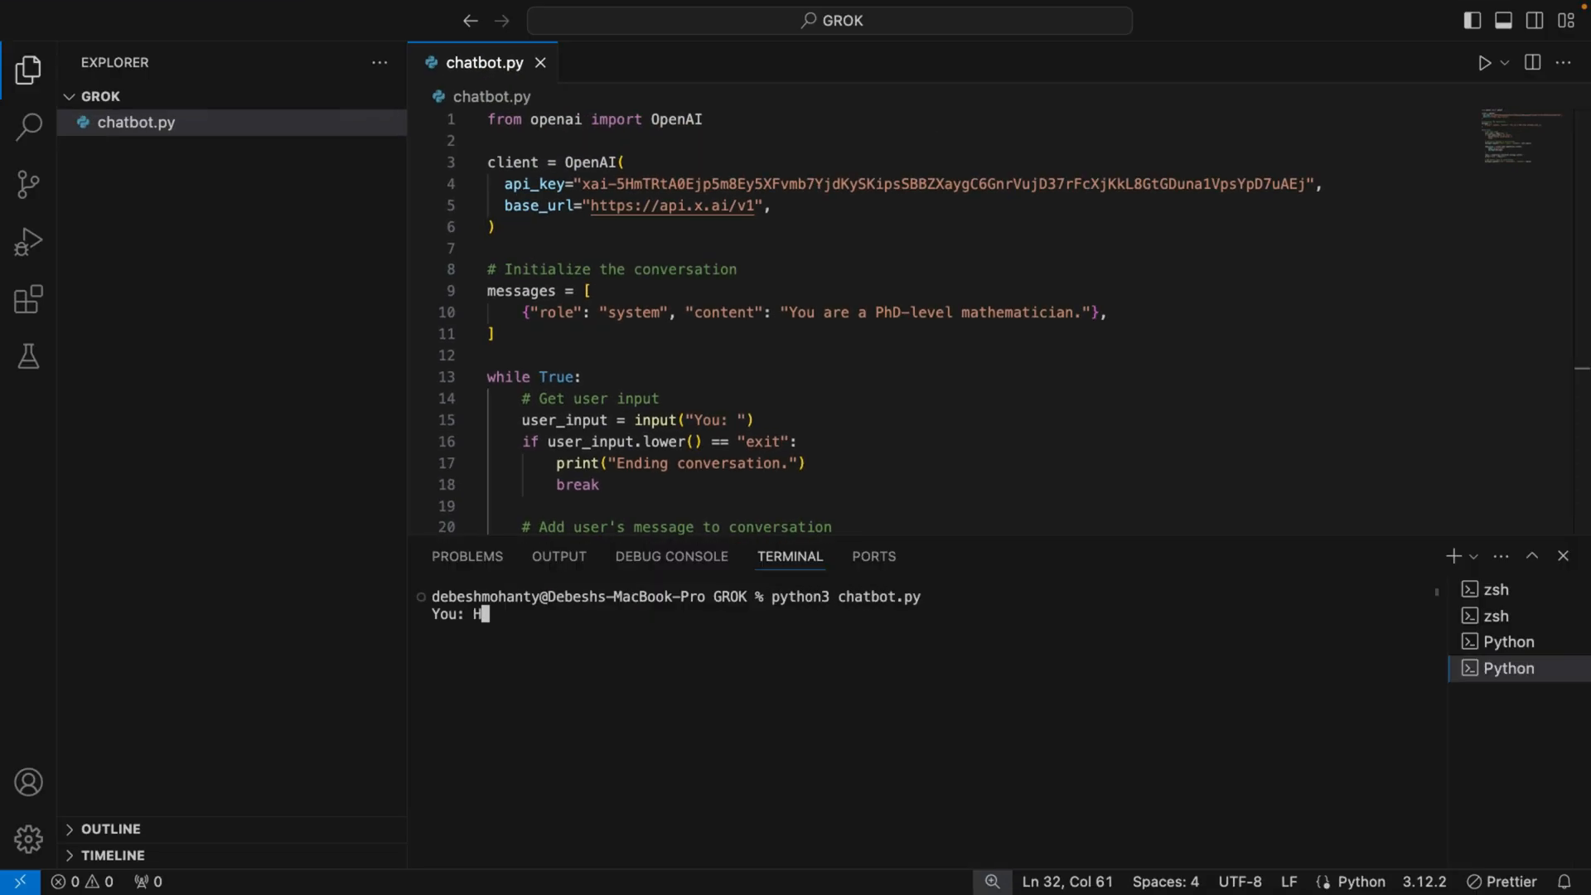
Greet the chatbot with 'Hello. My name is Debe', then ask 'What is 2+2?'.
type("ello. My name is Debesh")
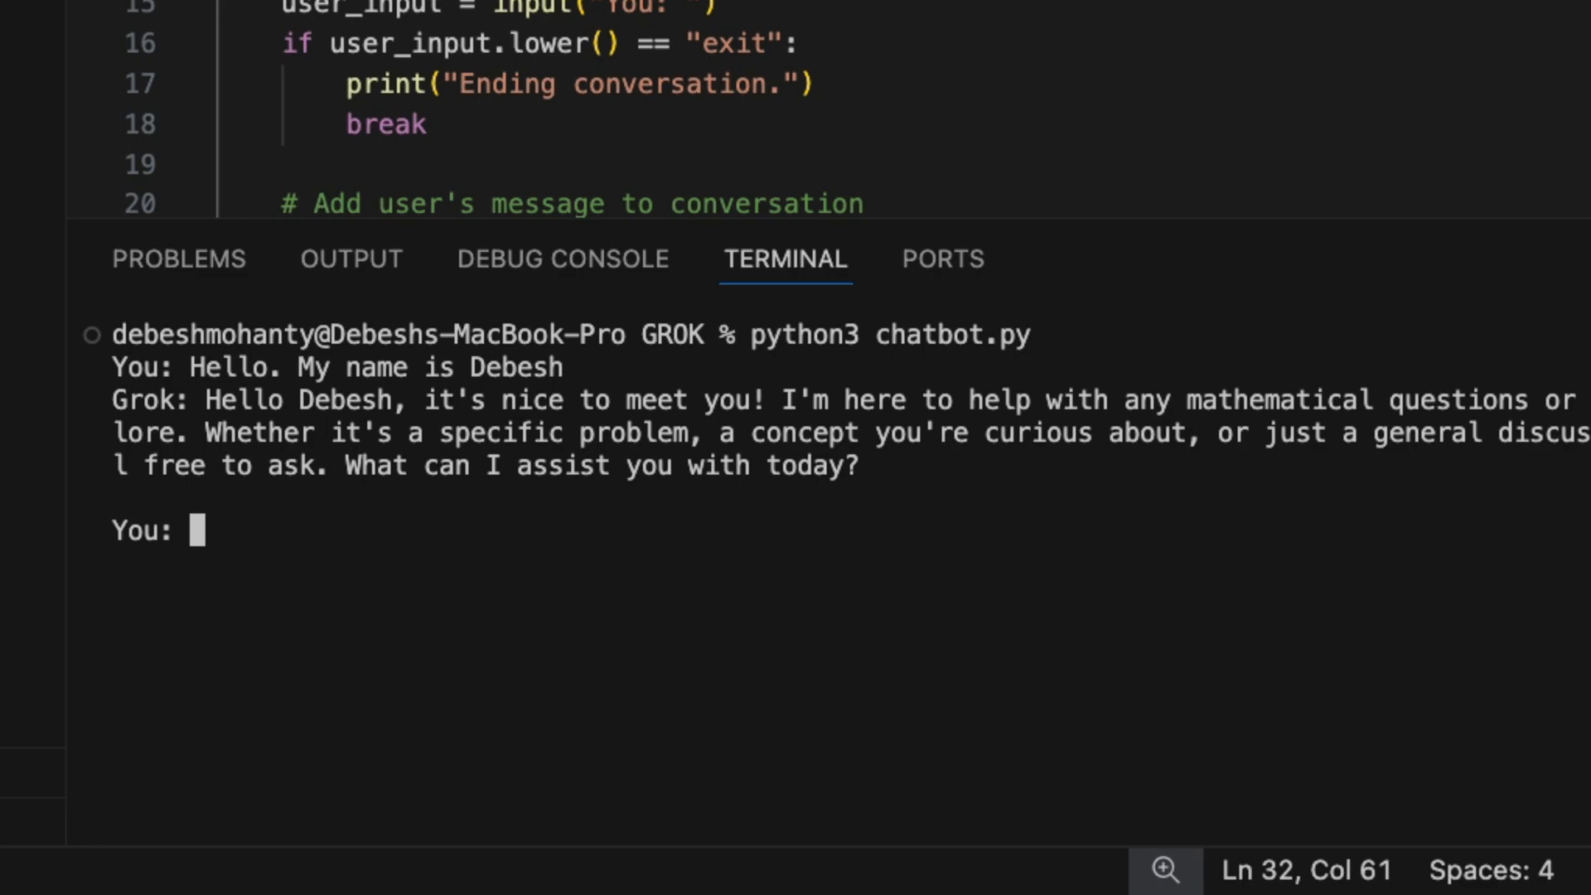
type("What is 2+2?")
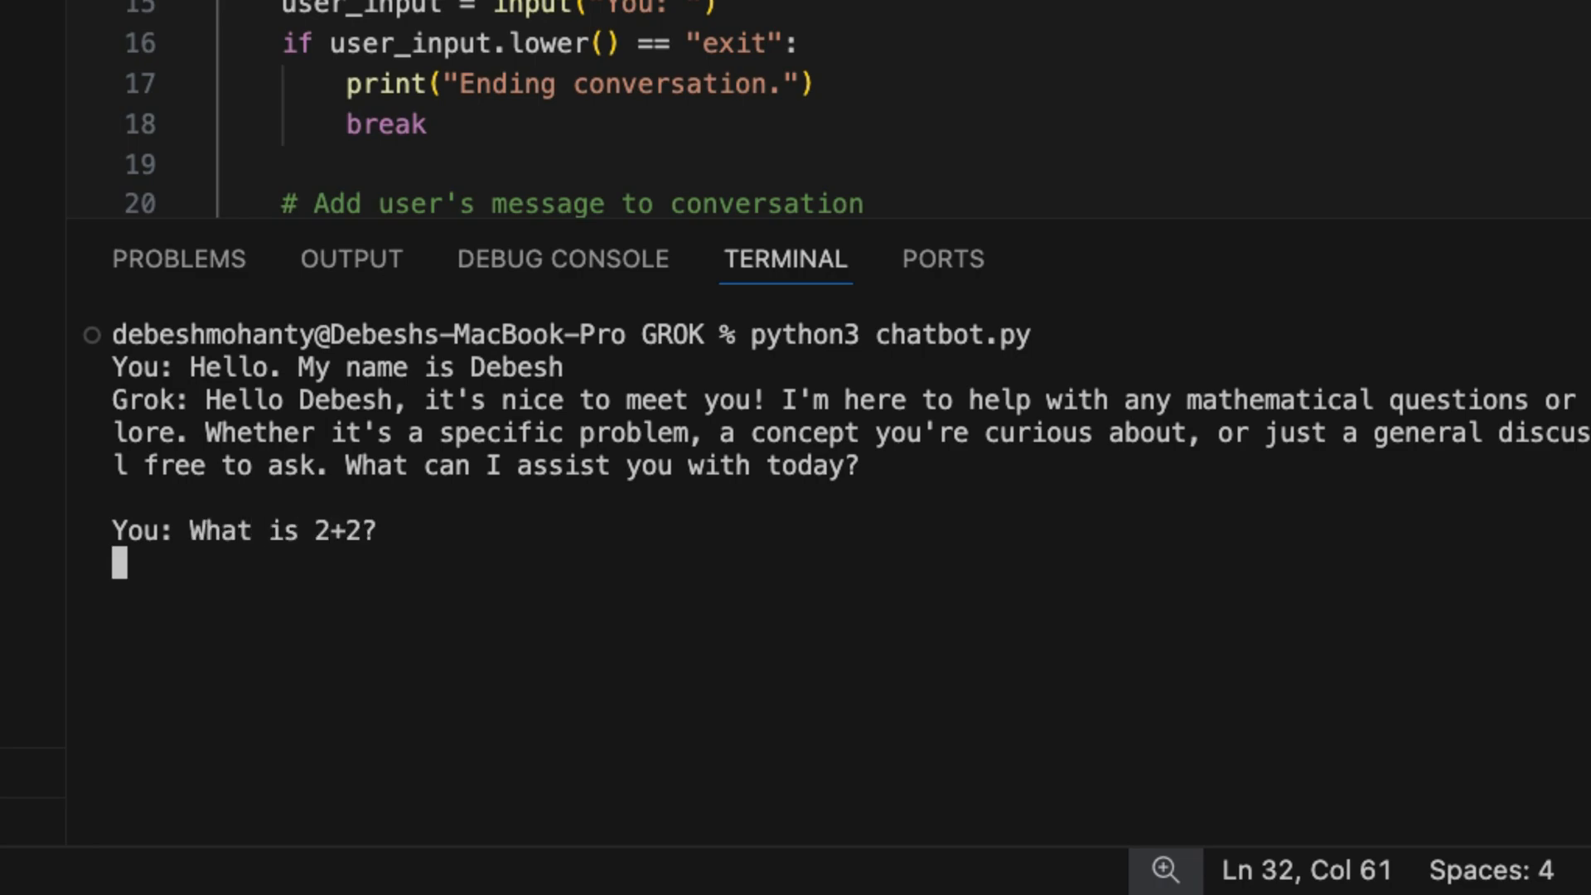